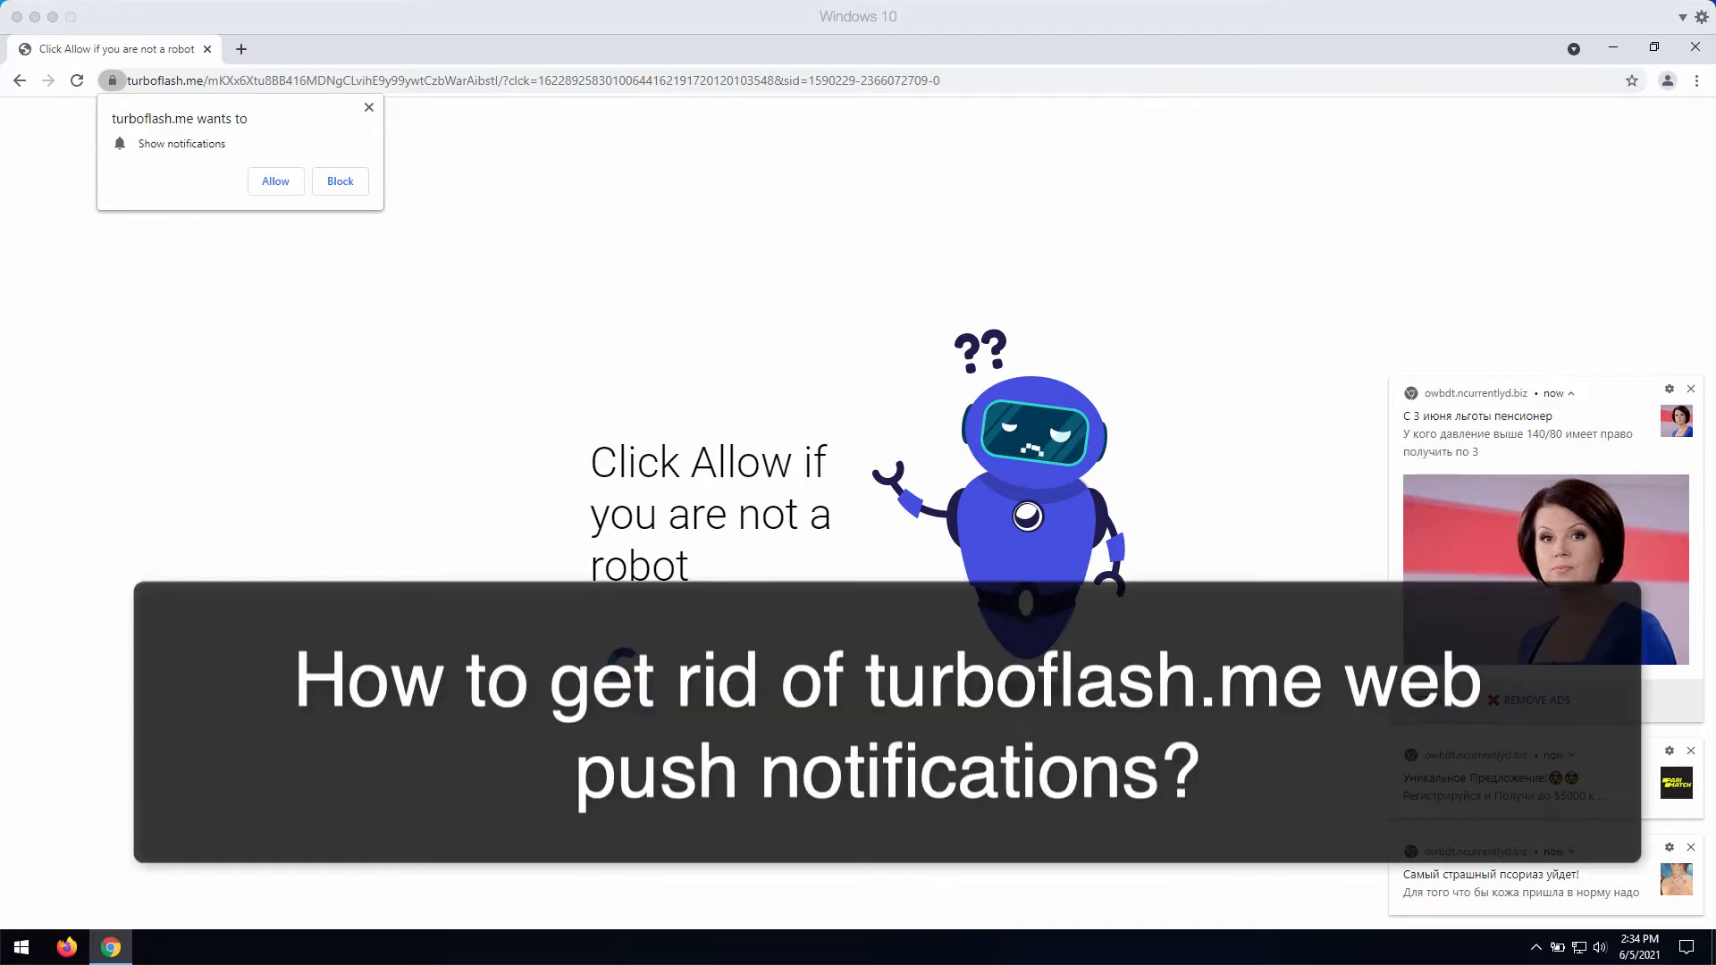
mouse_move(152, 32)
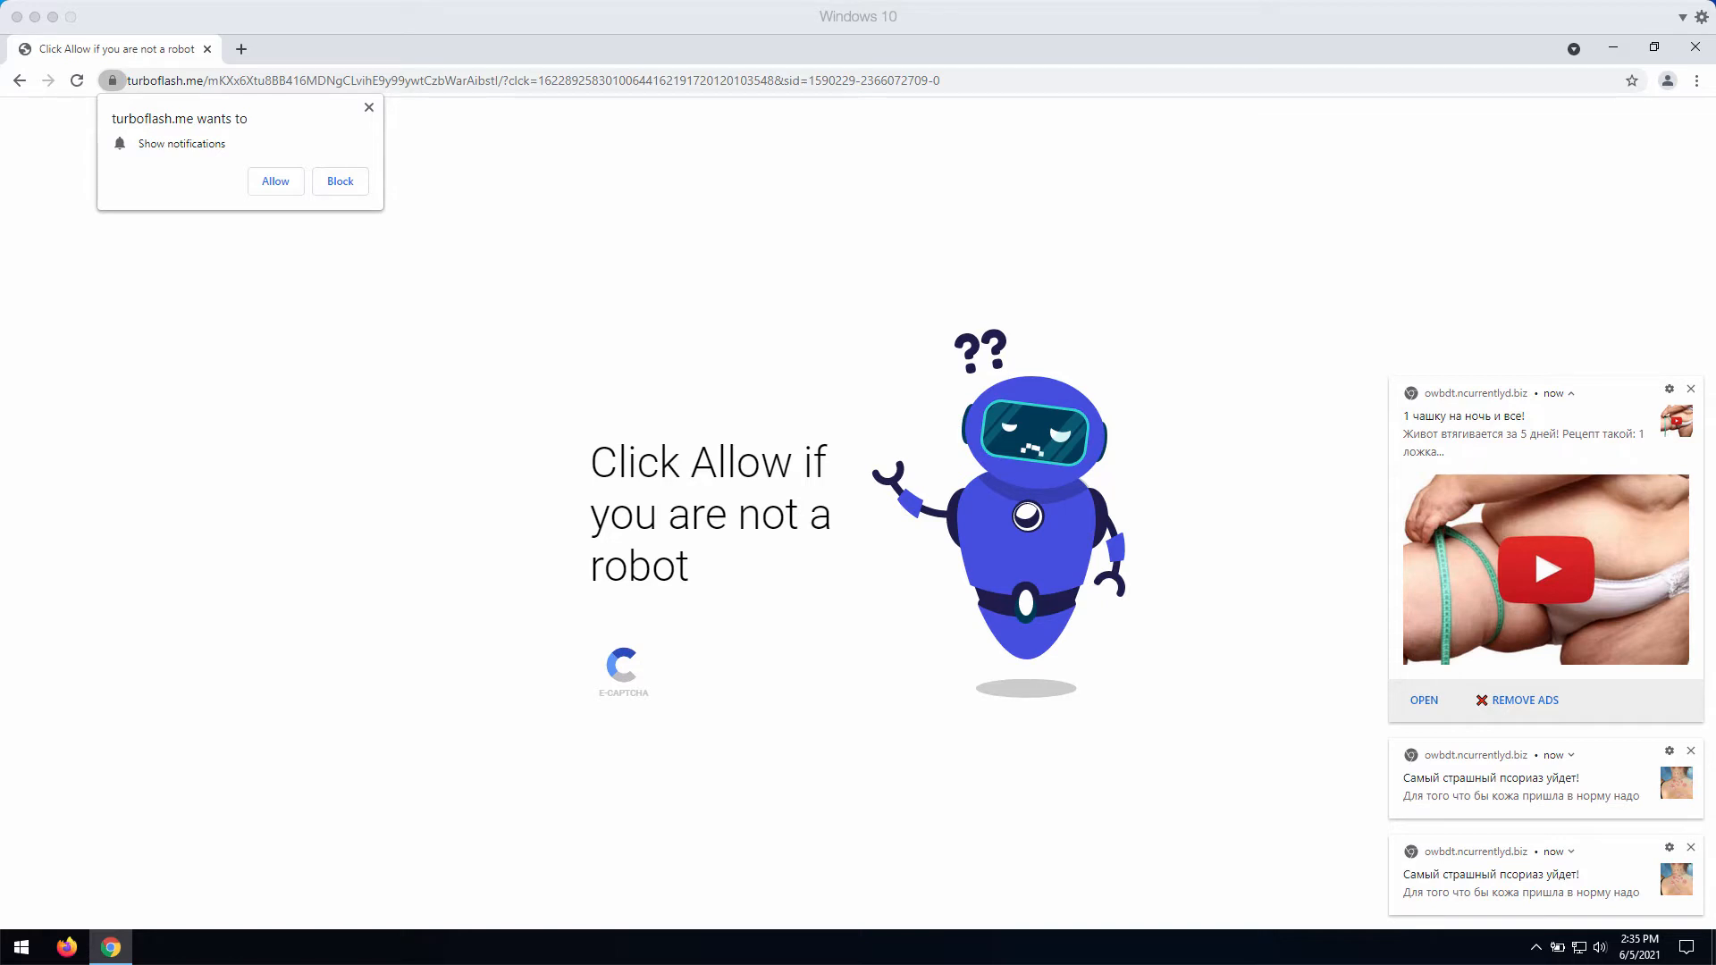
mouse_move(299, 204)
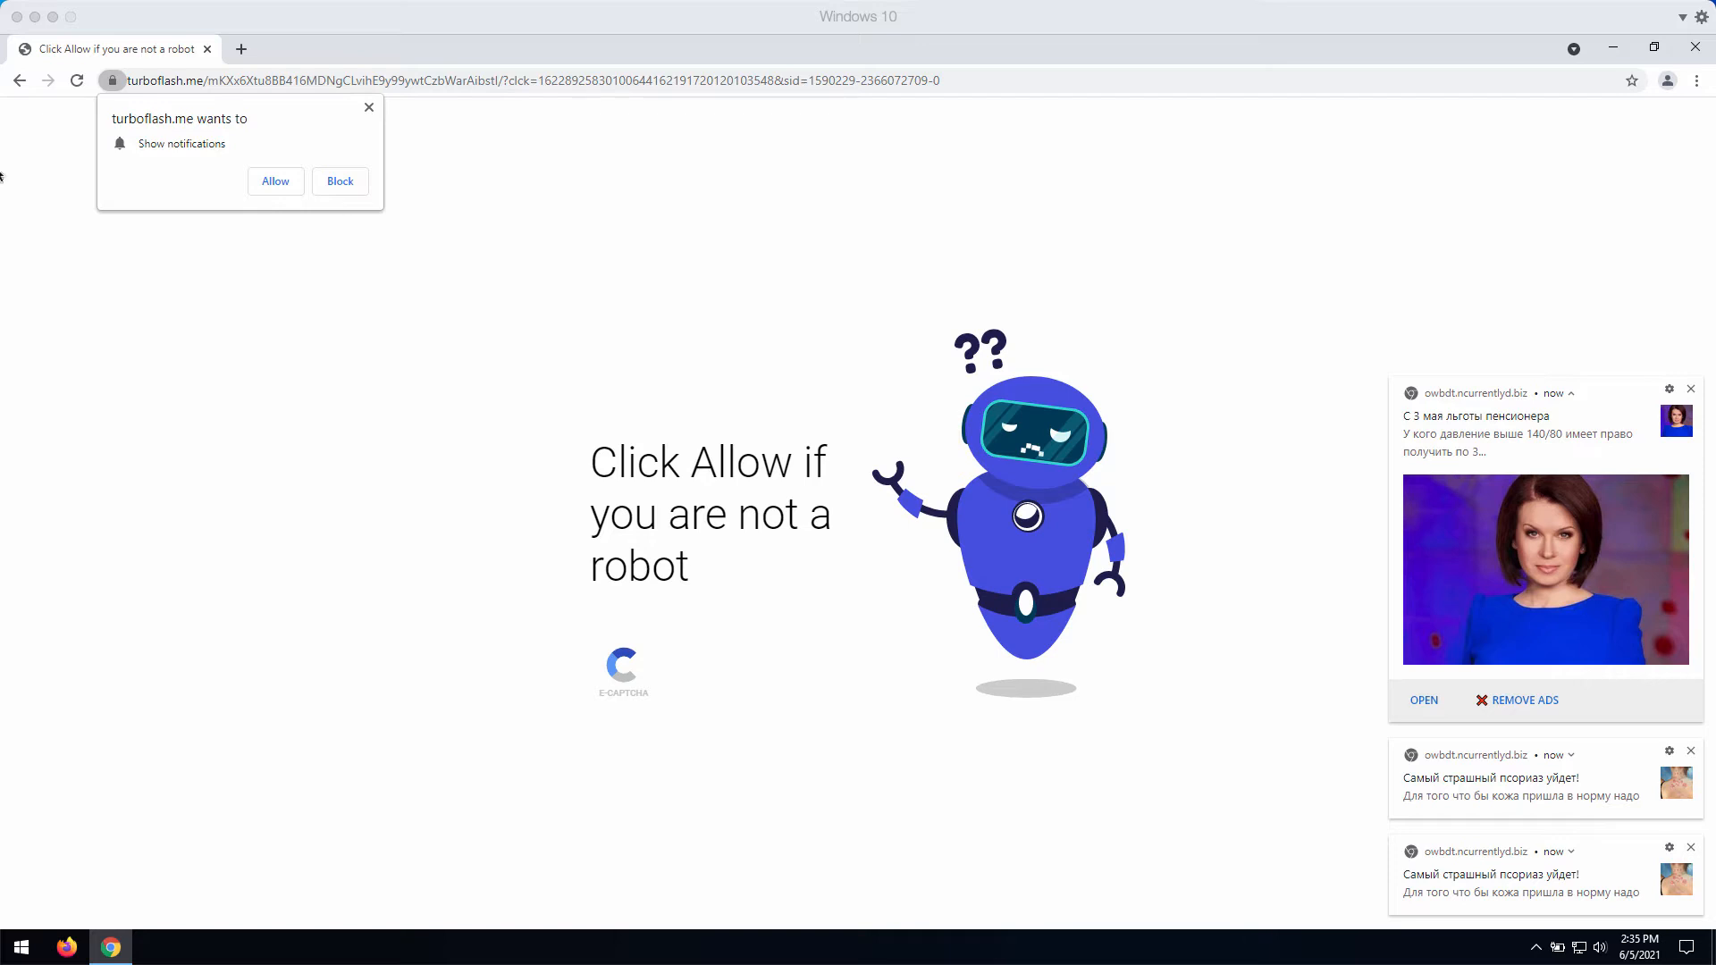
mouse_move(177, 144)
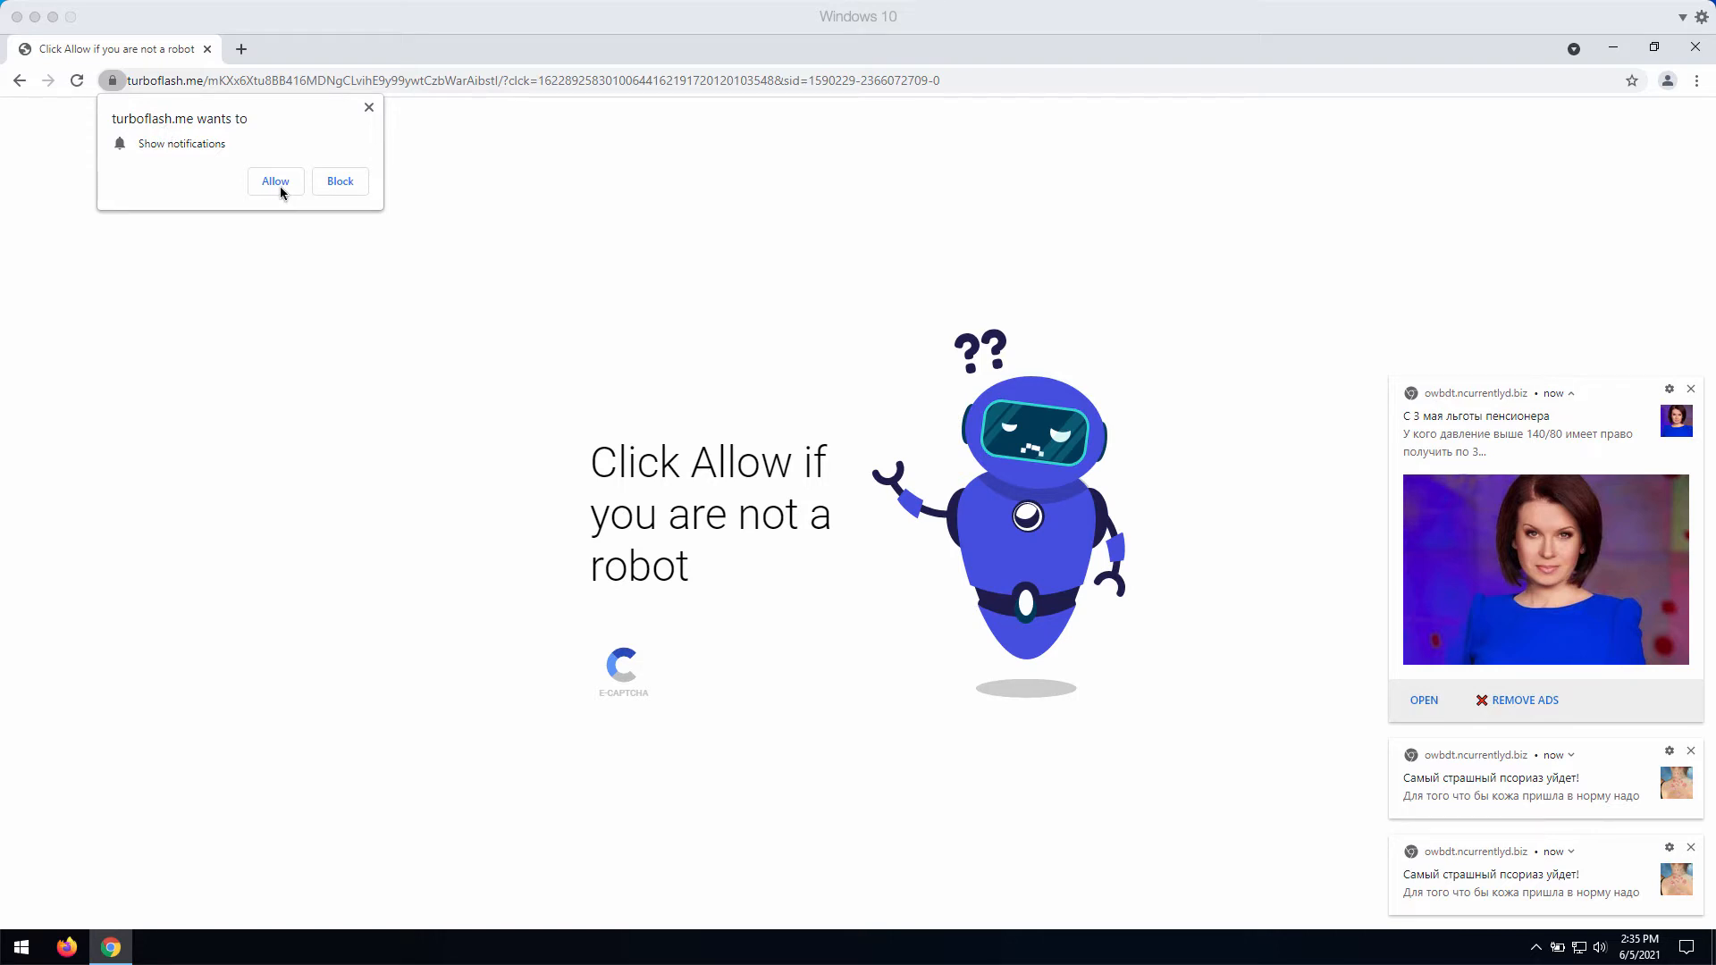
mouse_move(291, 193)
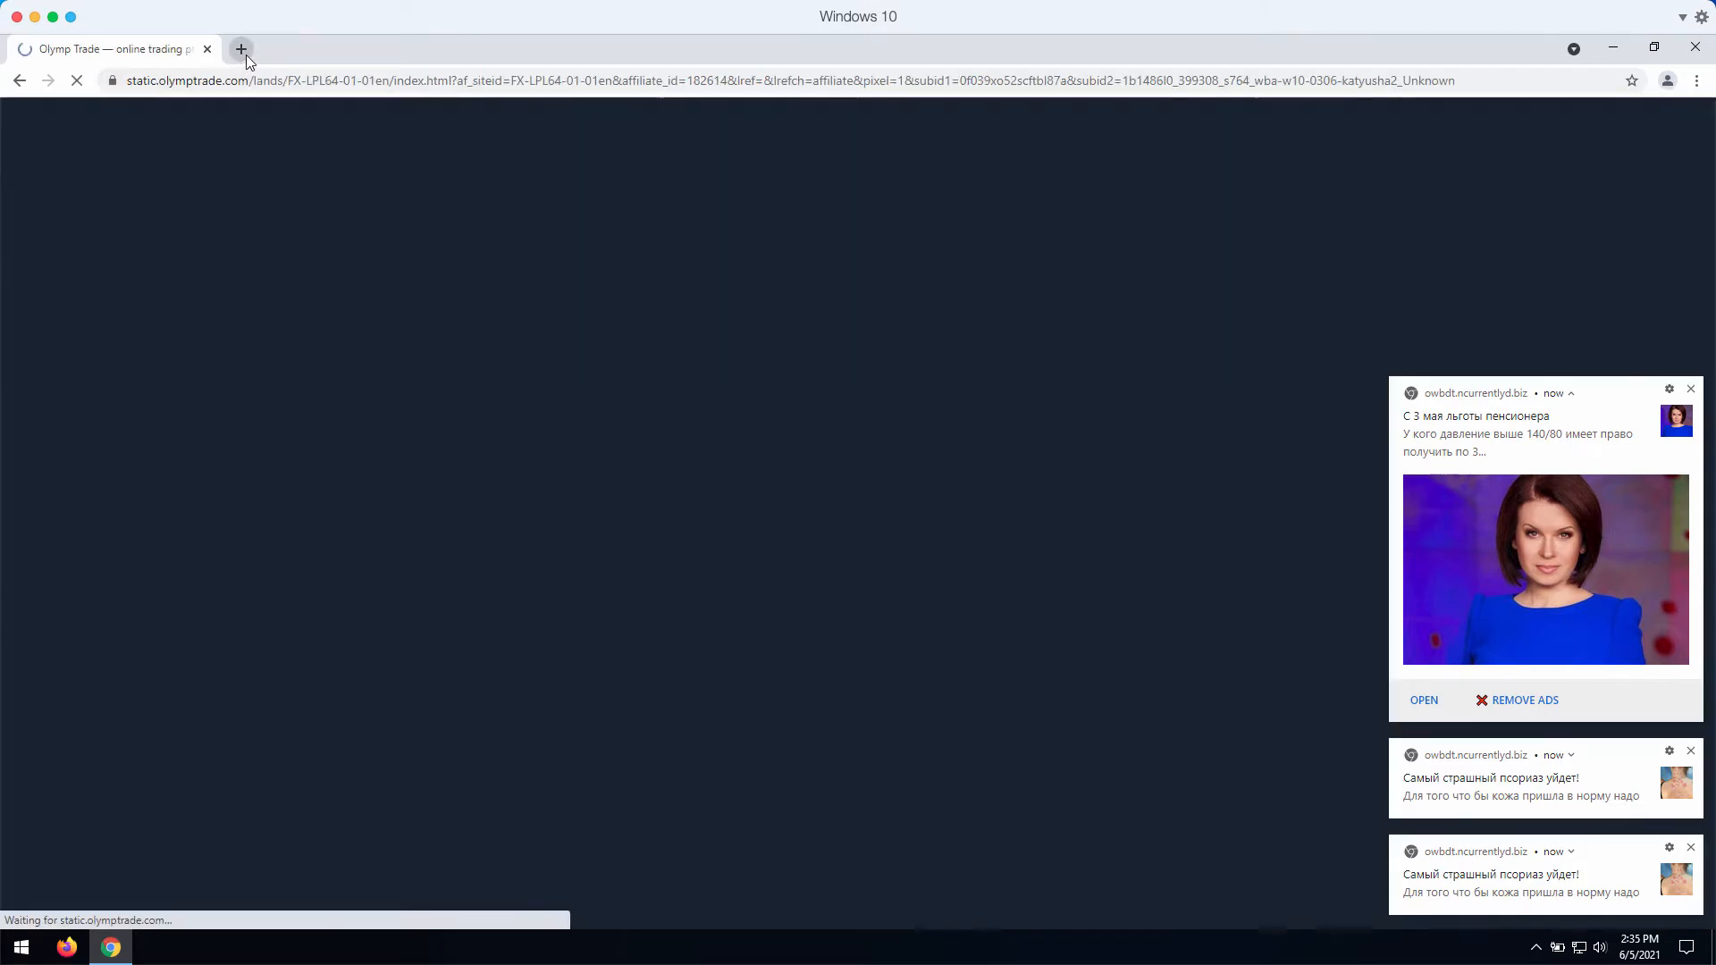
- Open a fresh tab and close the Olymp Trade tab, leaving the Google new tab page
click(241, 48)
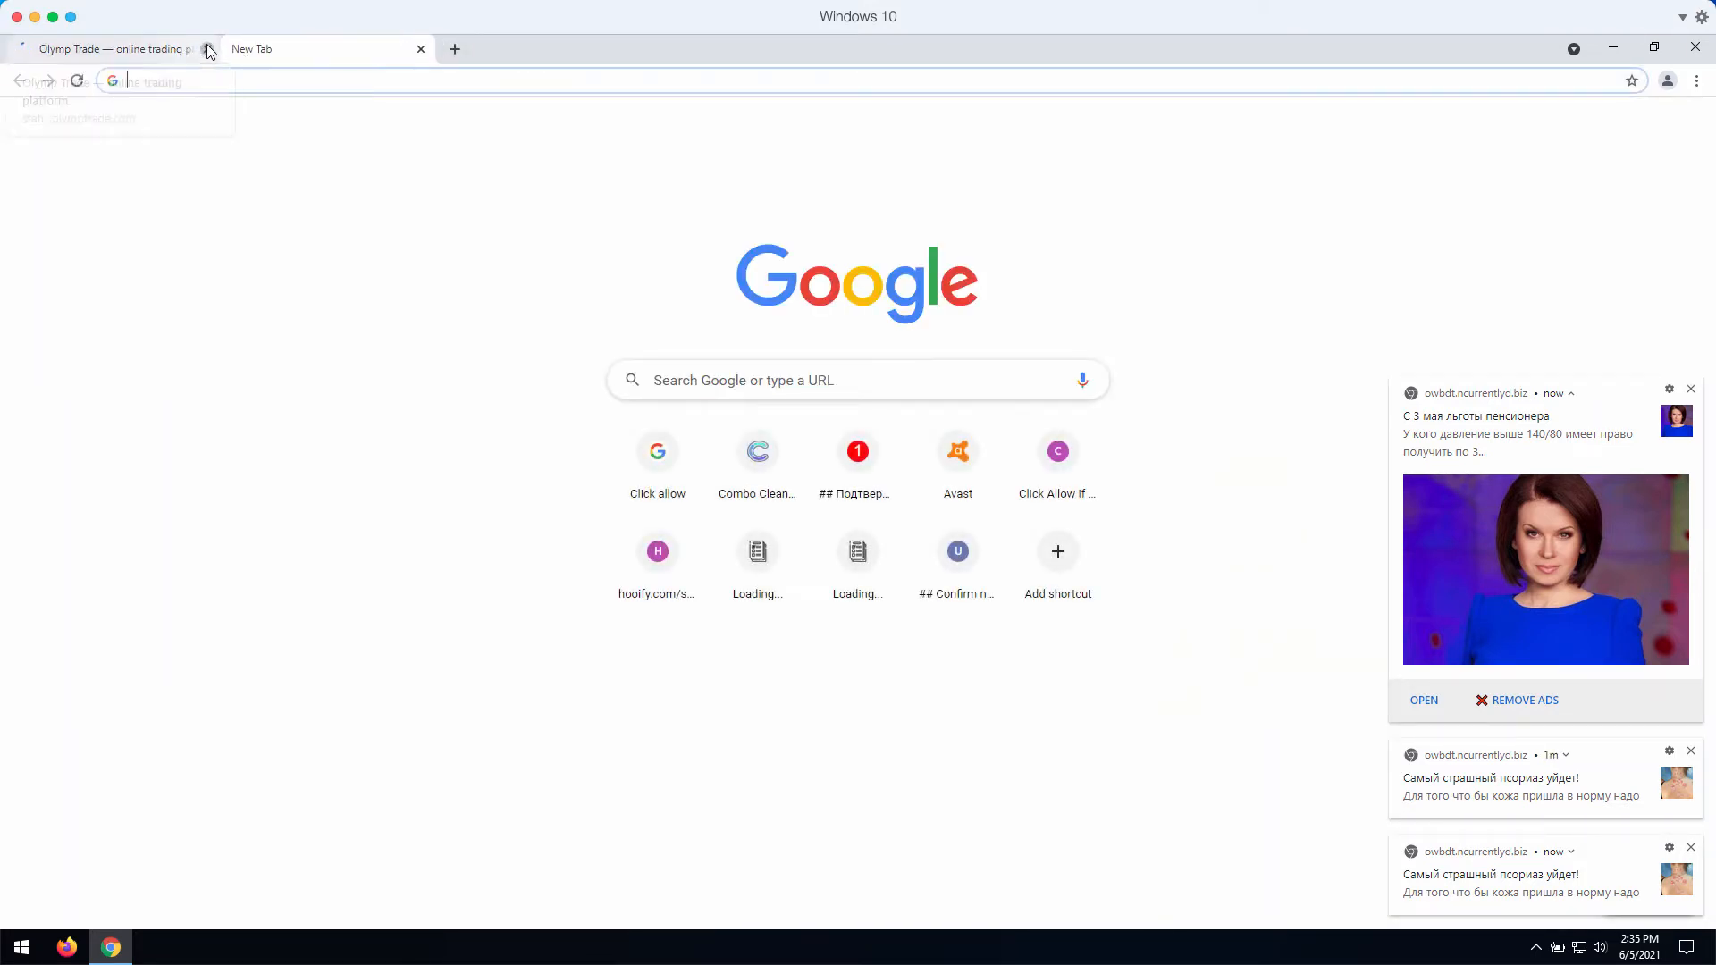
click(207, 50)
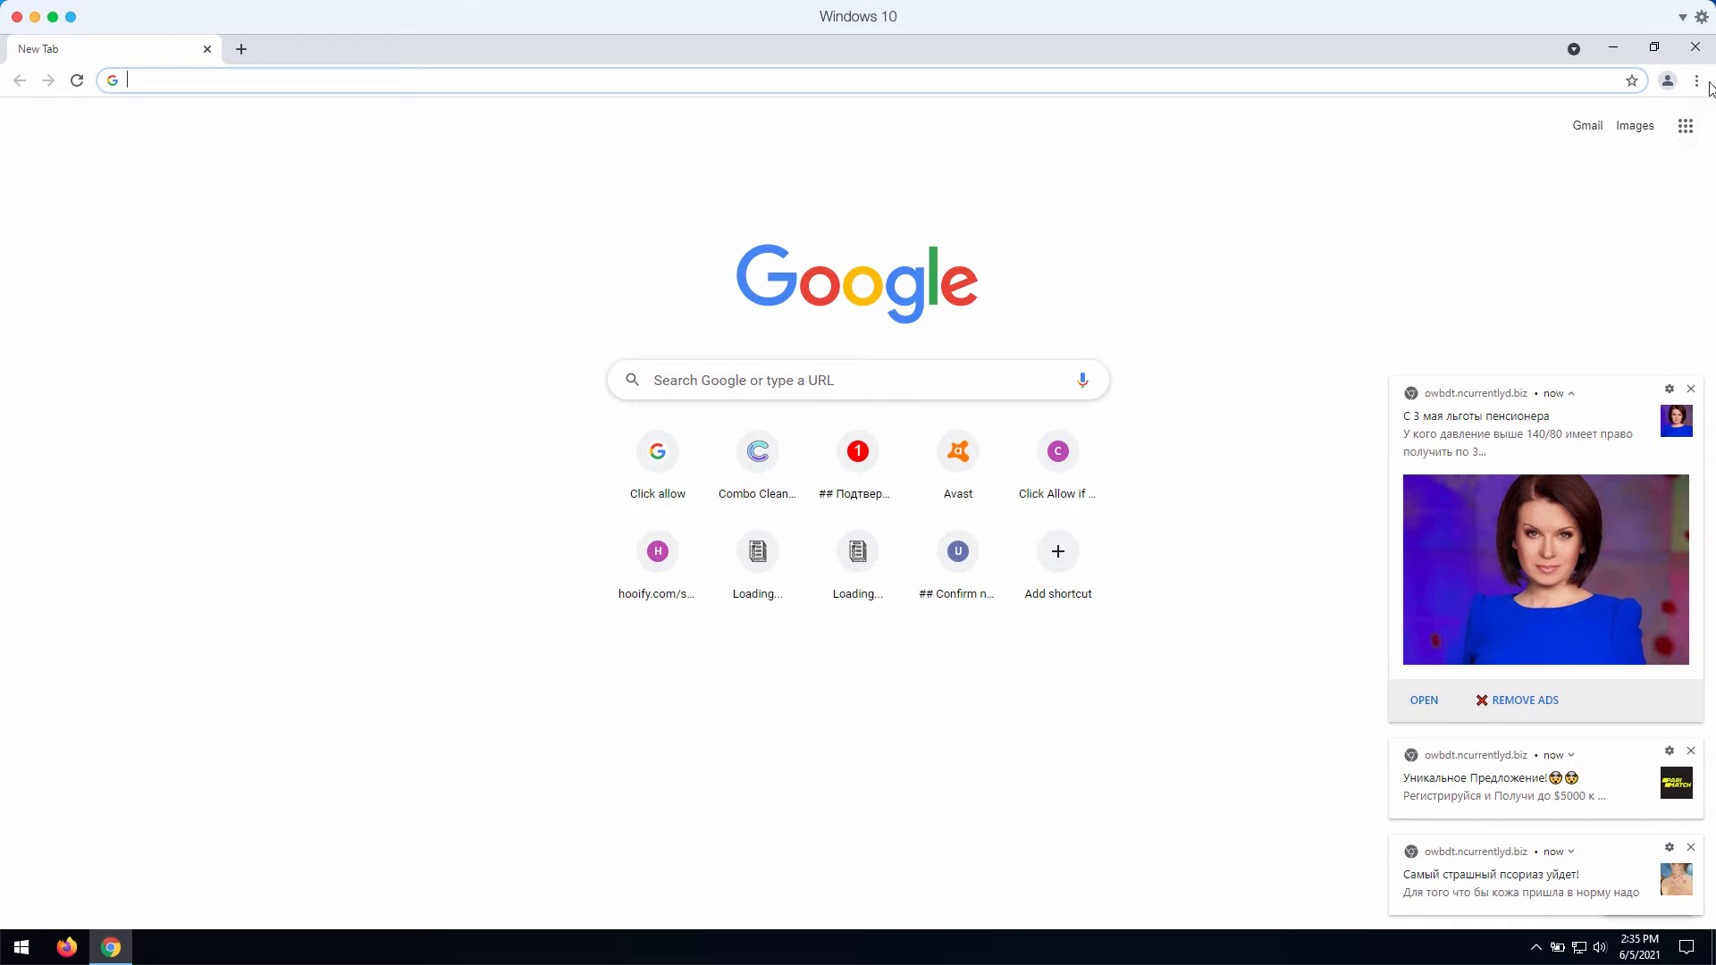
- Go from the Chrome menu into Settings and open Site Settings under Privacy and security
click(1698, 80)
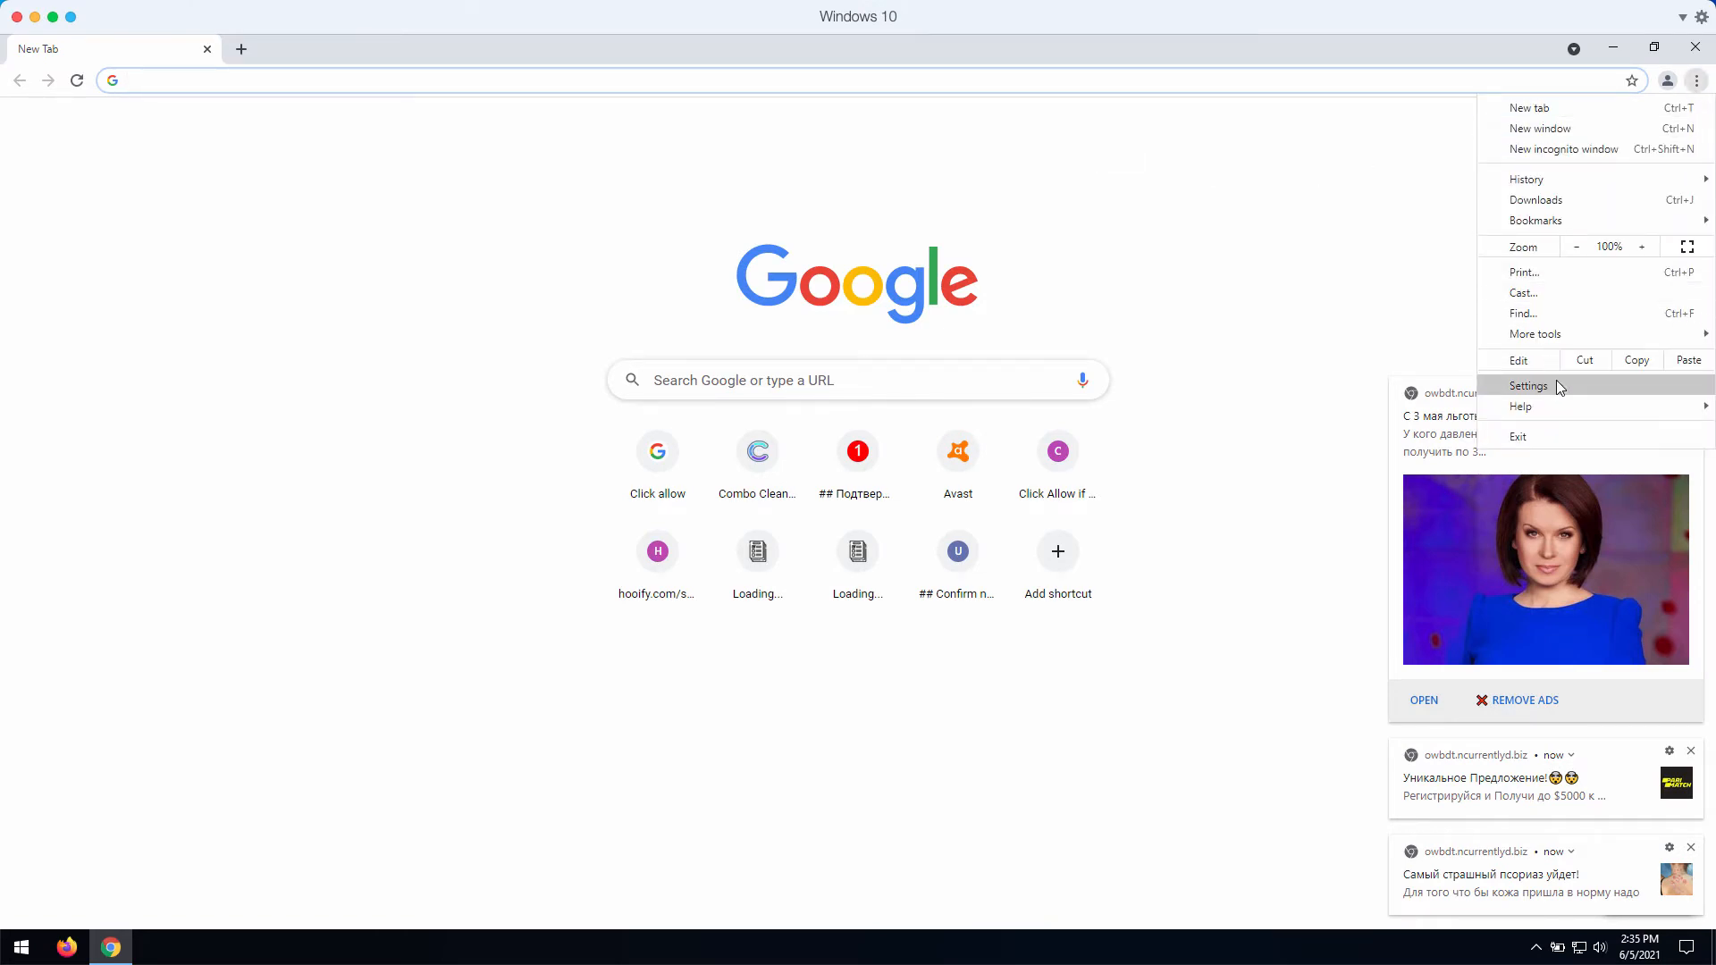
click(1528, 386)
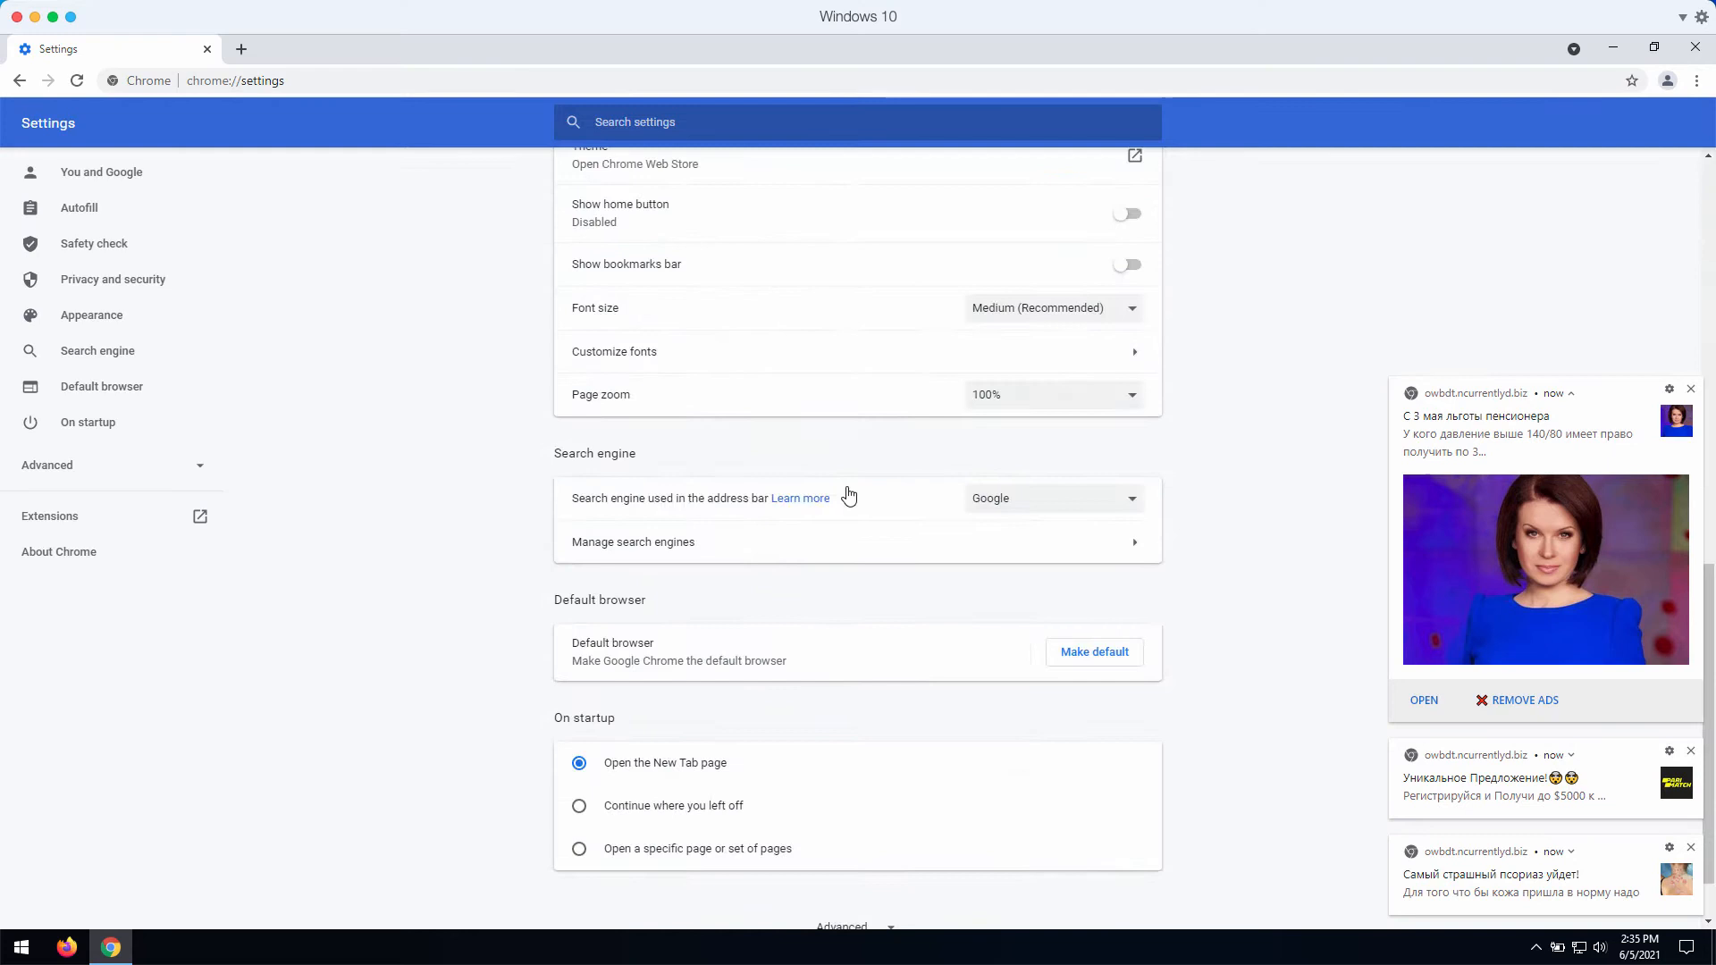
scroll(down, 3)
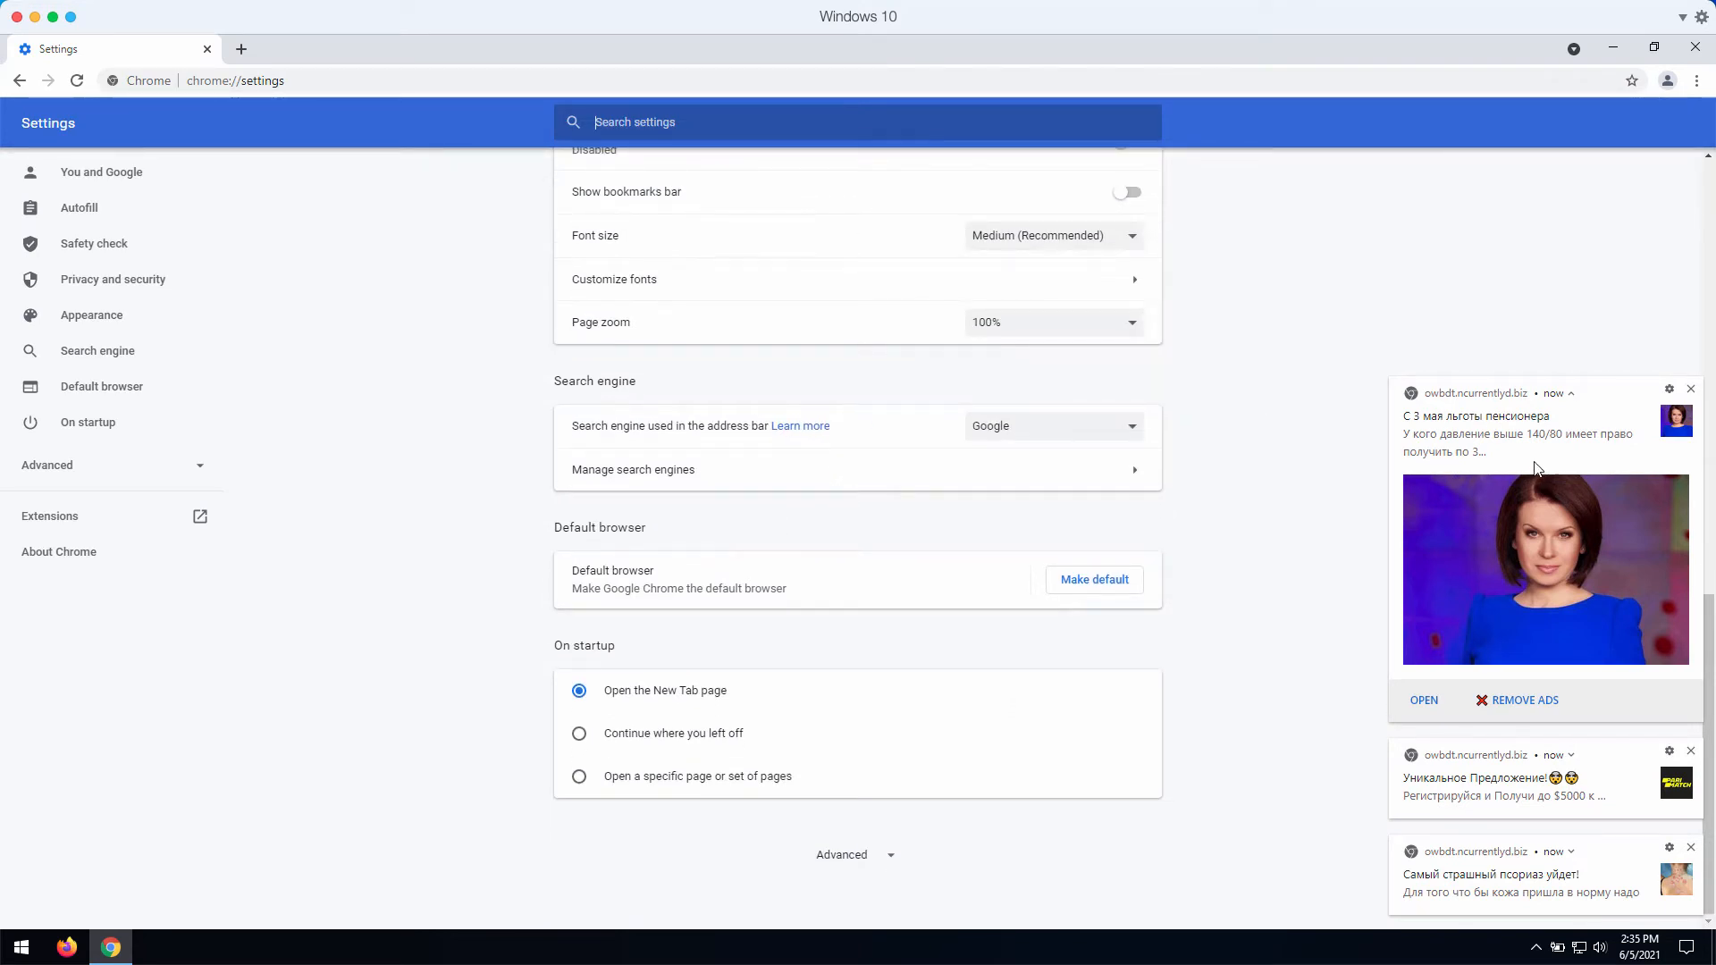
scroll(up, 3)
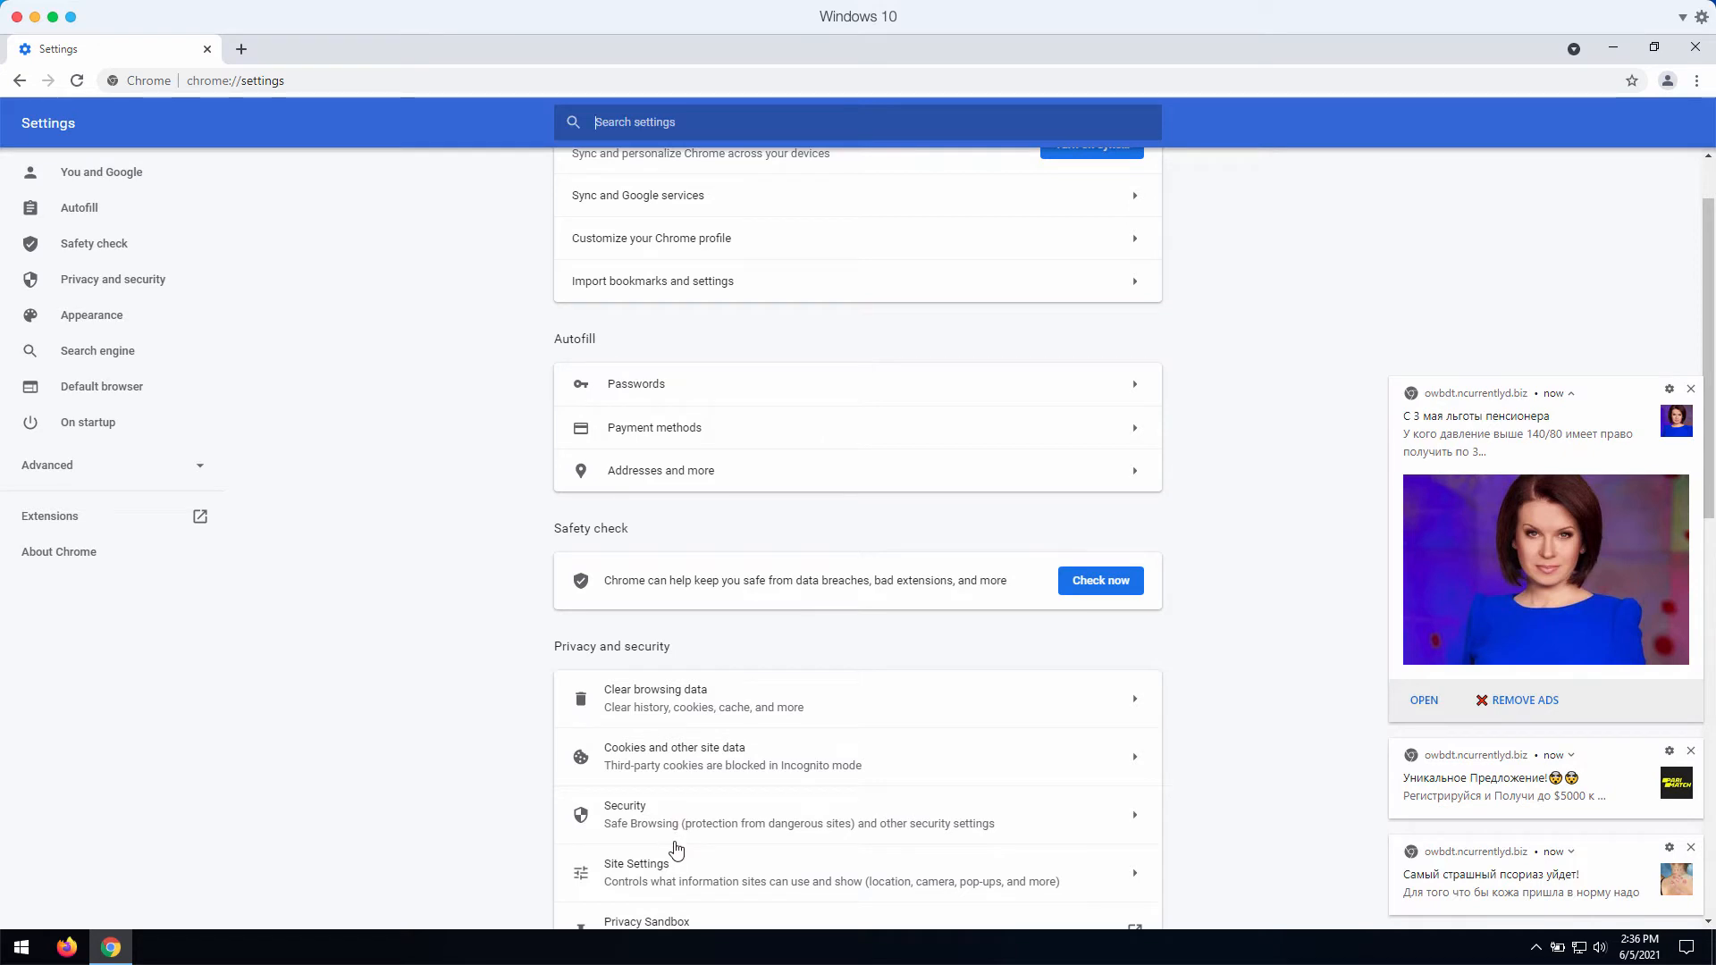
click(634, 863)
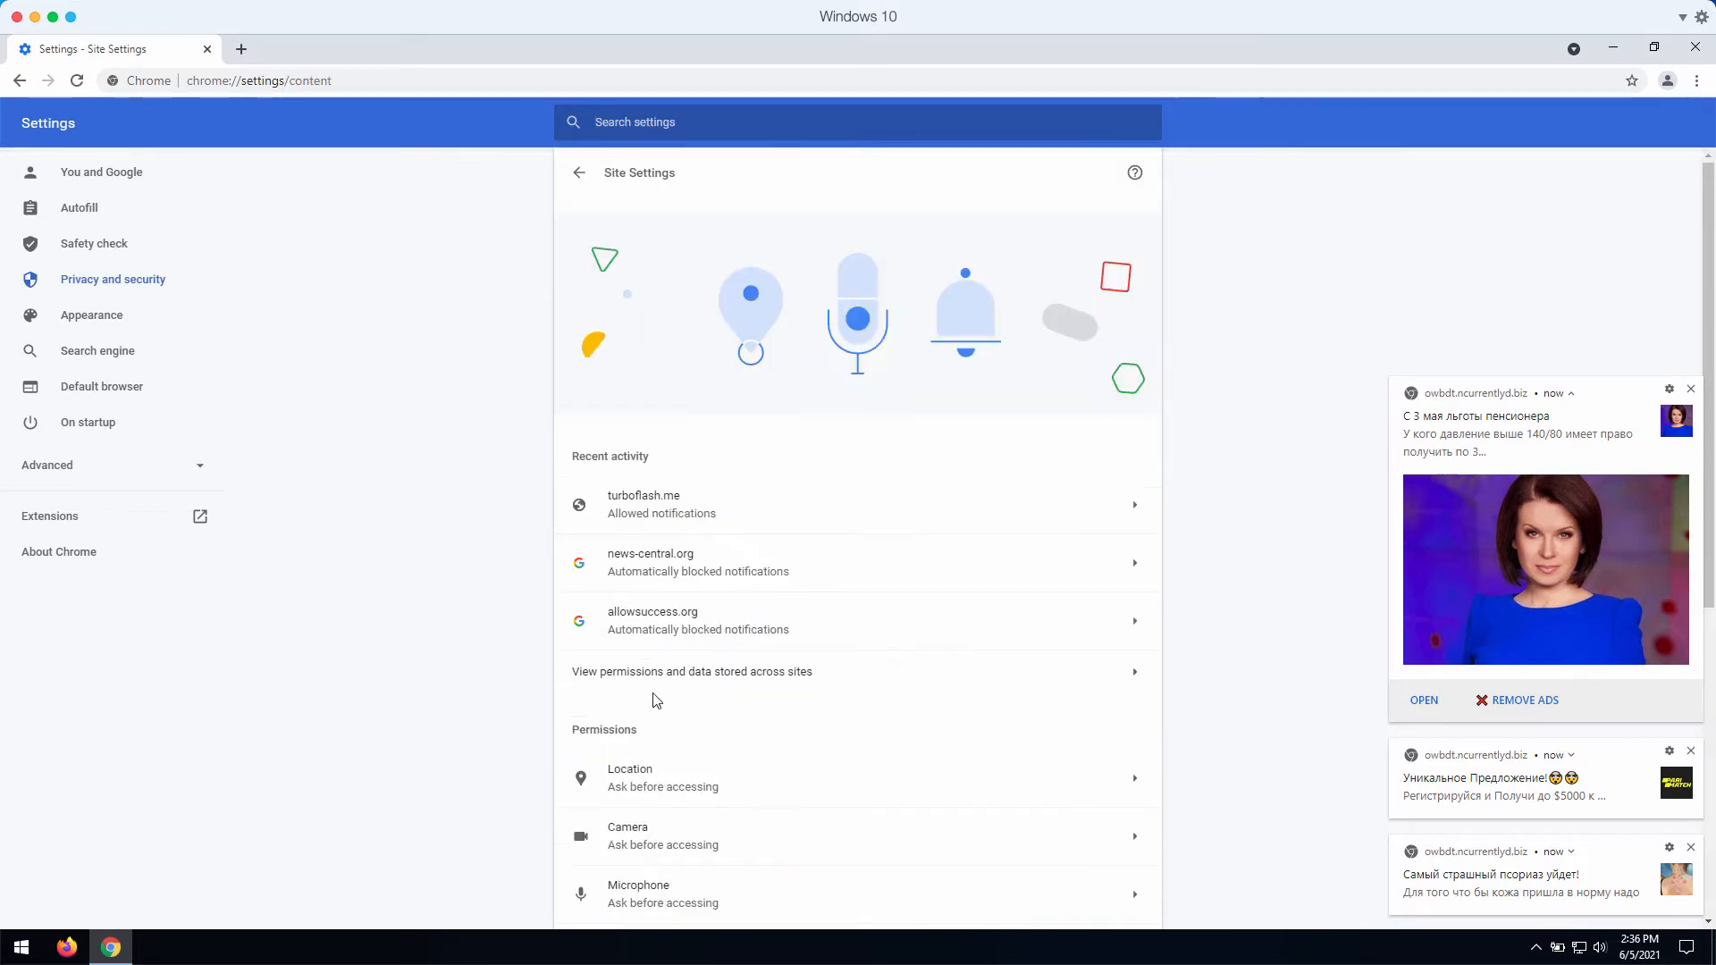
scroll(down, 3)
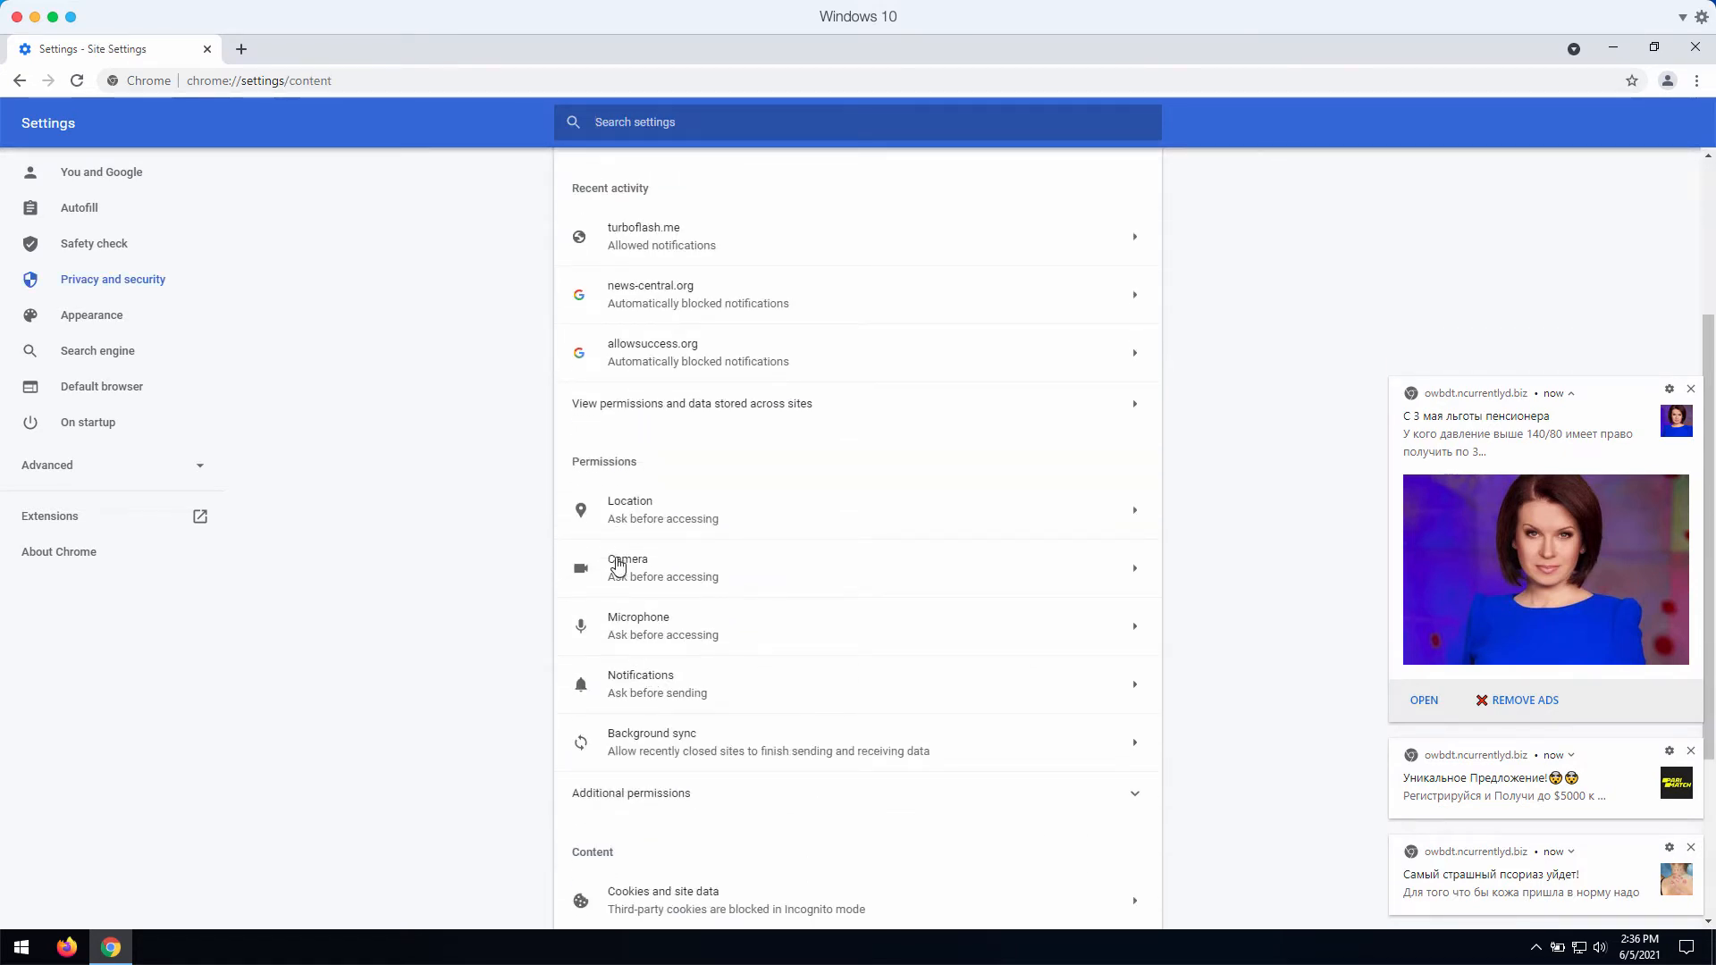
- Remove turboflash.me and owbdt.ncurrentlyd.biz from the Notifications permission list
click(640, 682)
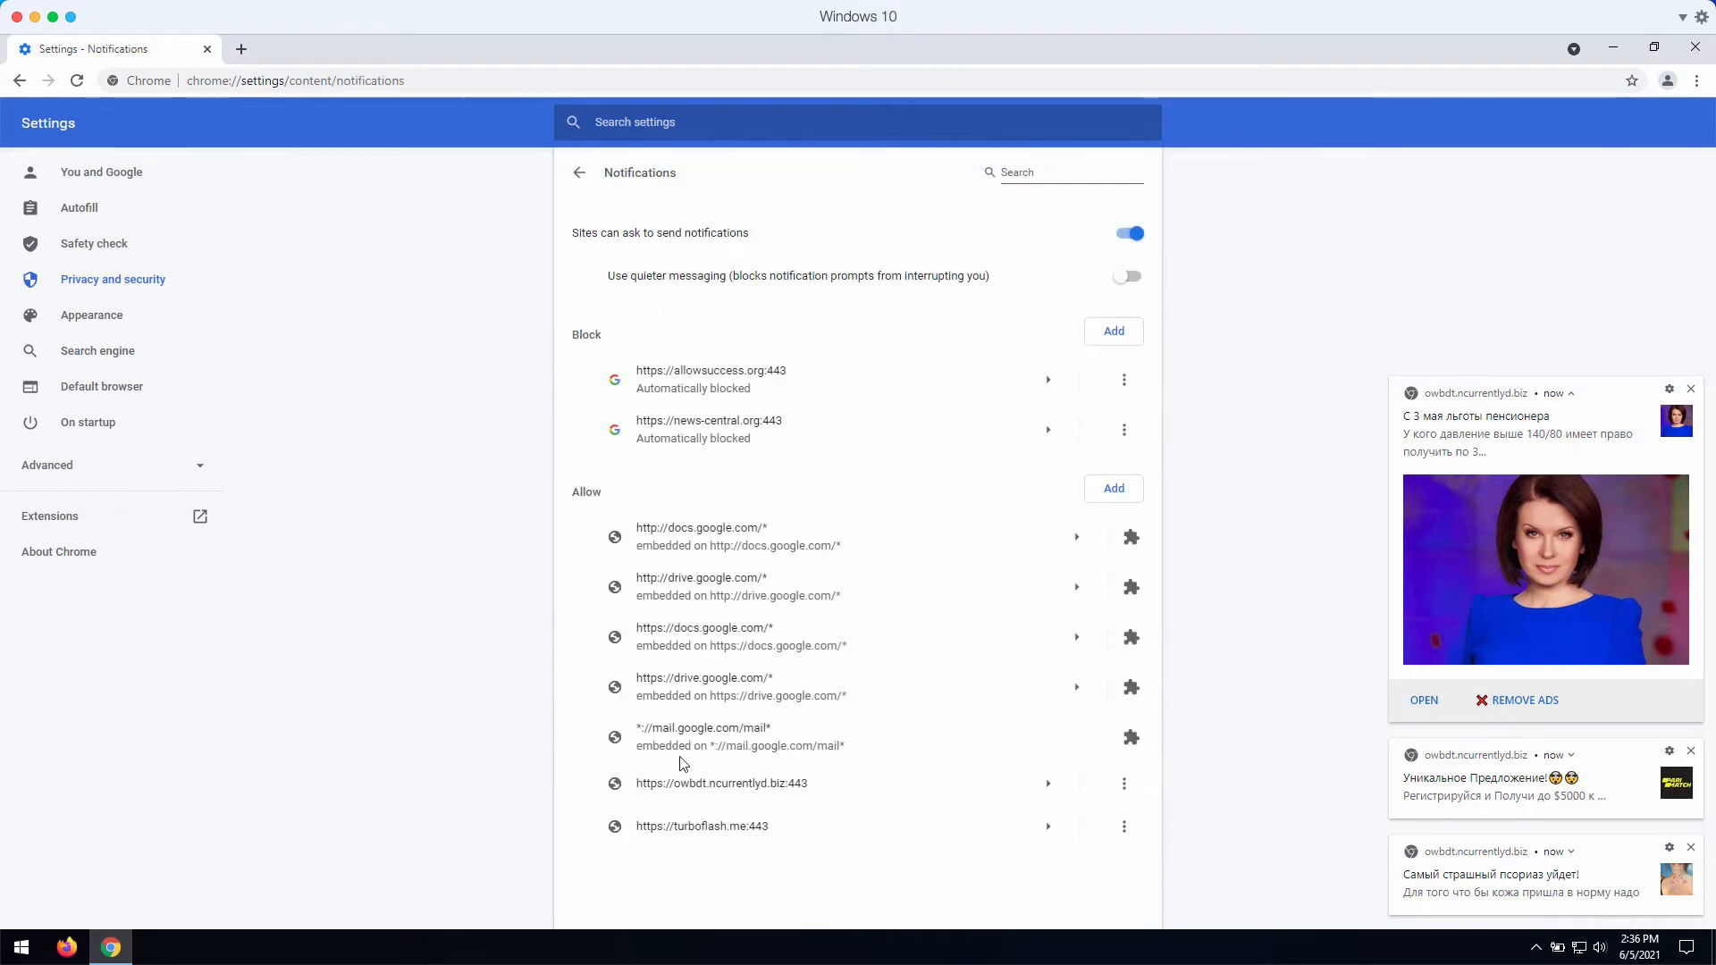
mouse_move(579, 495)
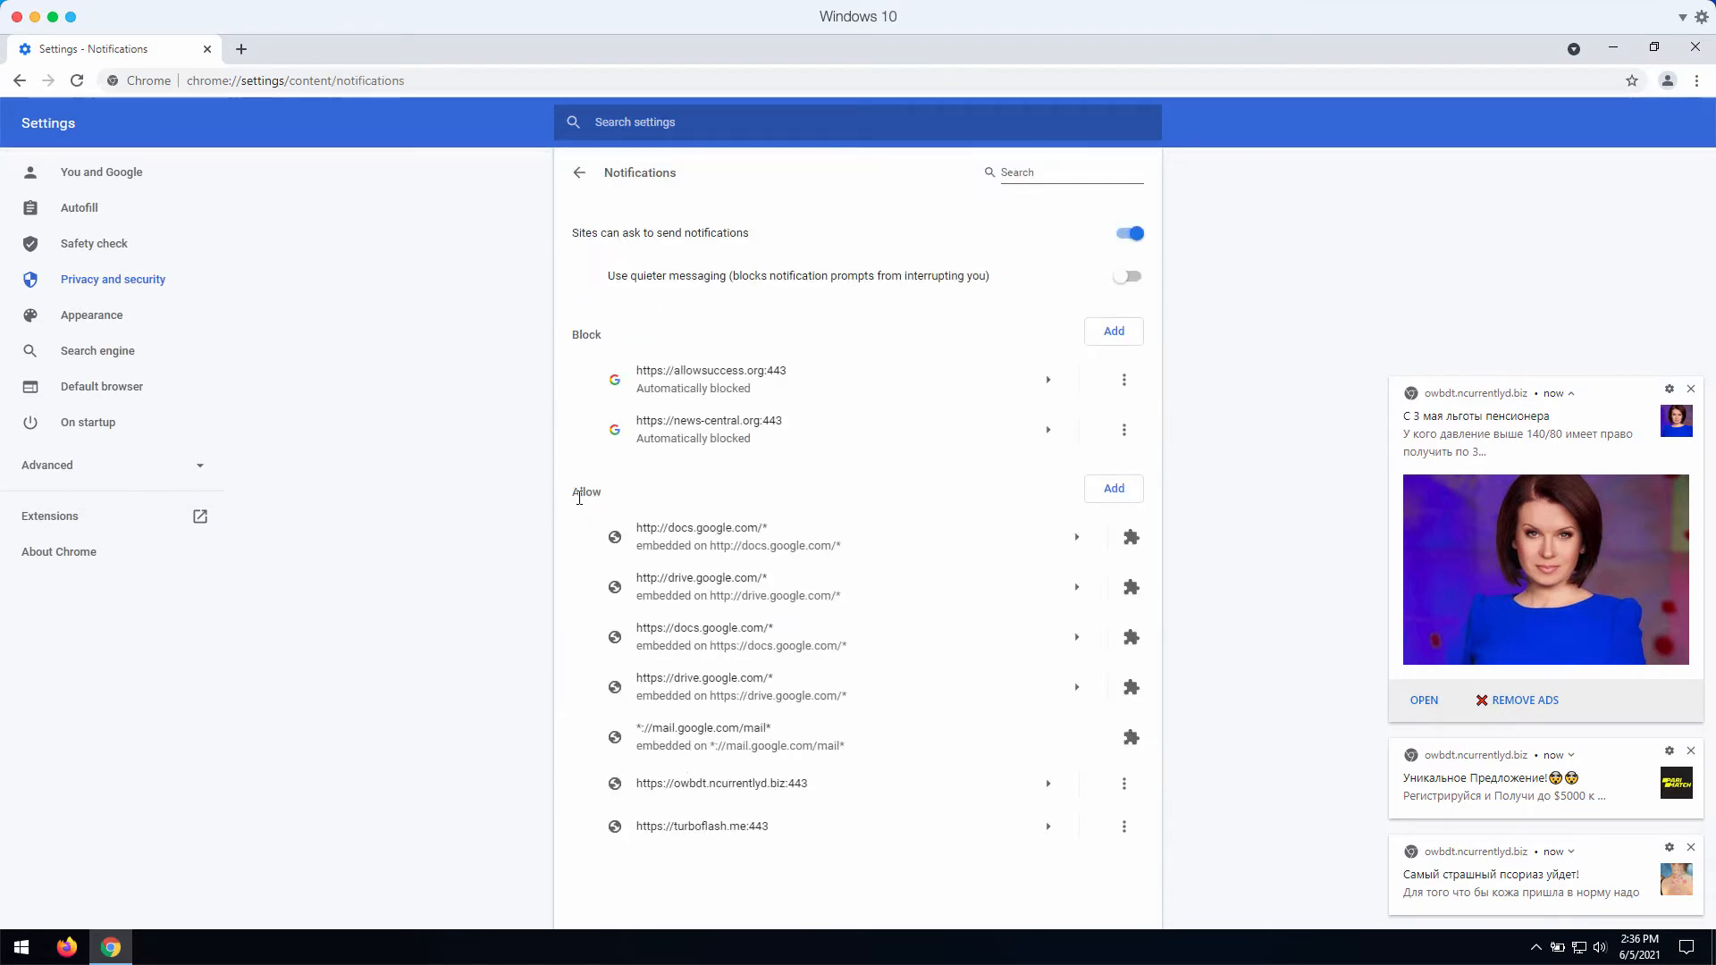
mouse_move(783, 587)
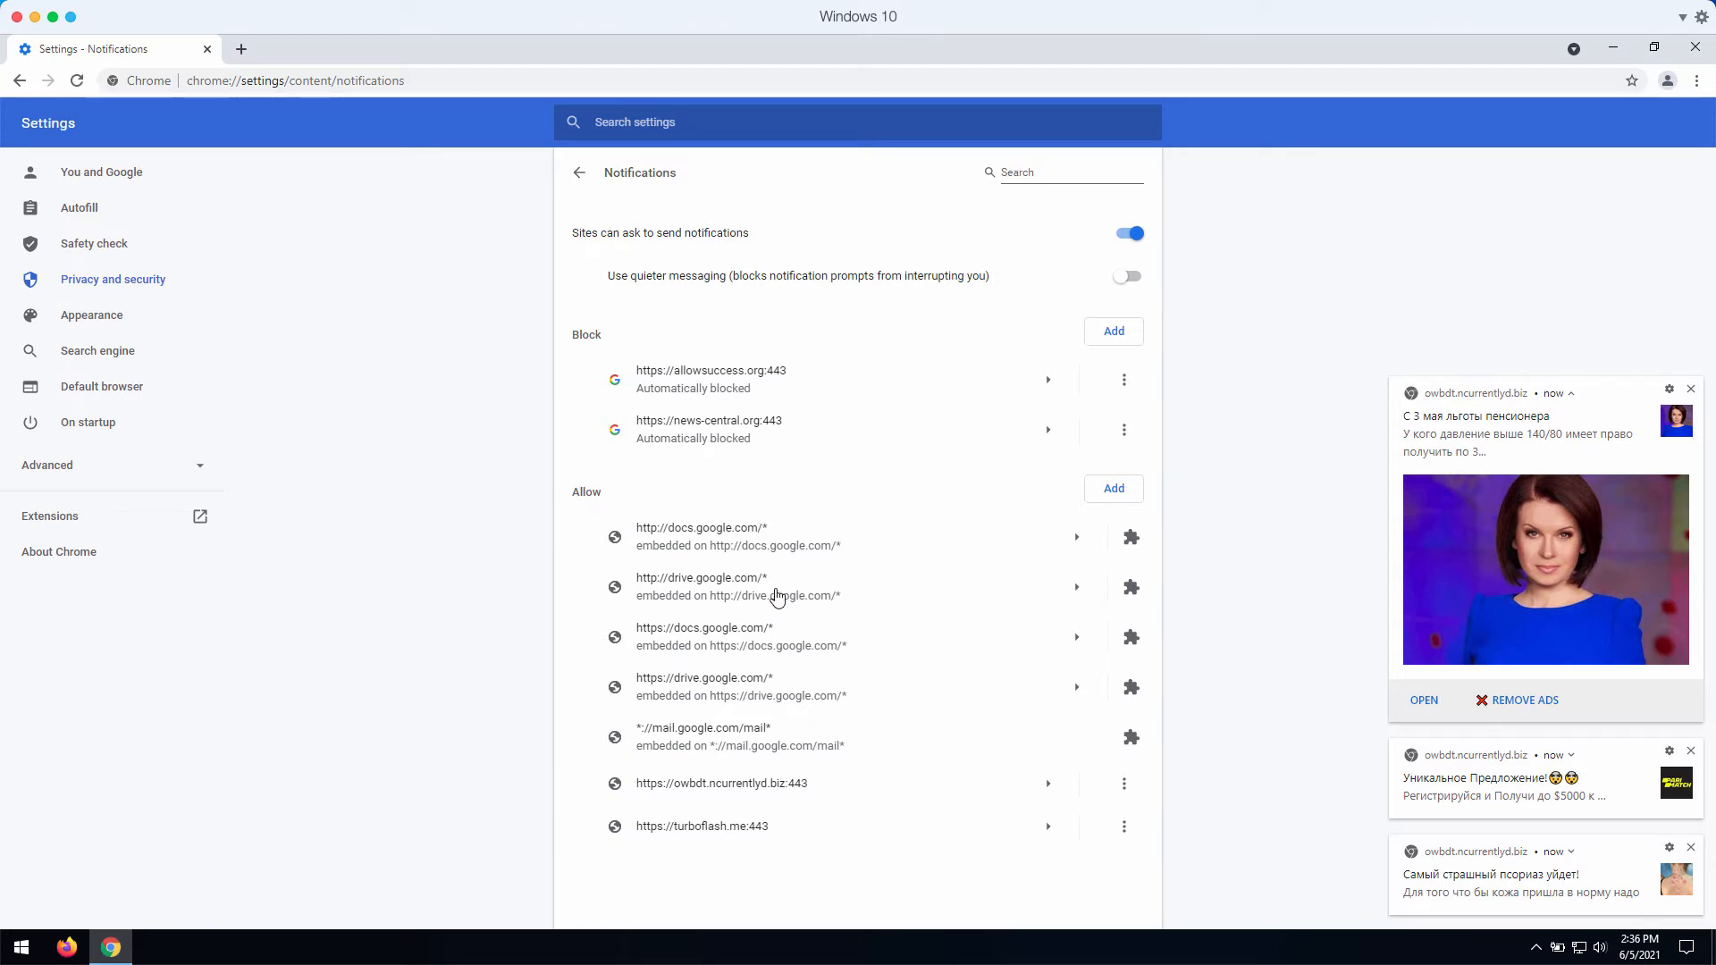
mouse_move(961, 713)
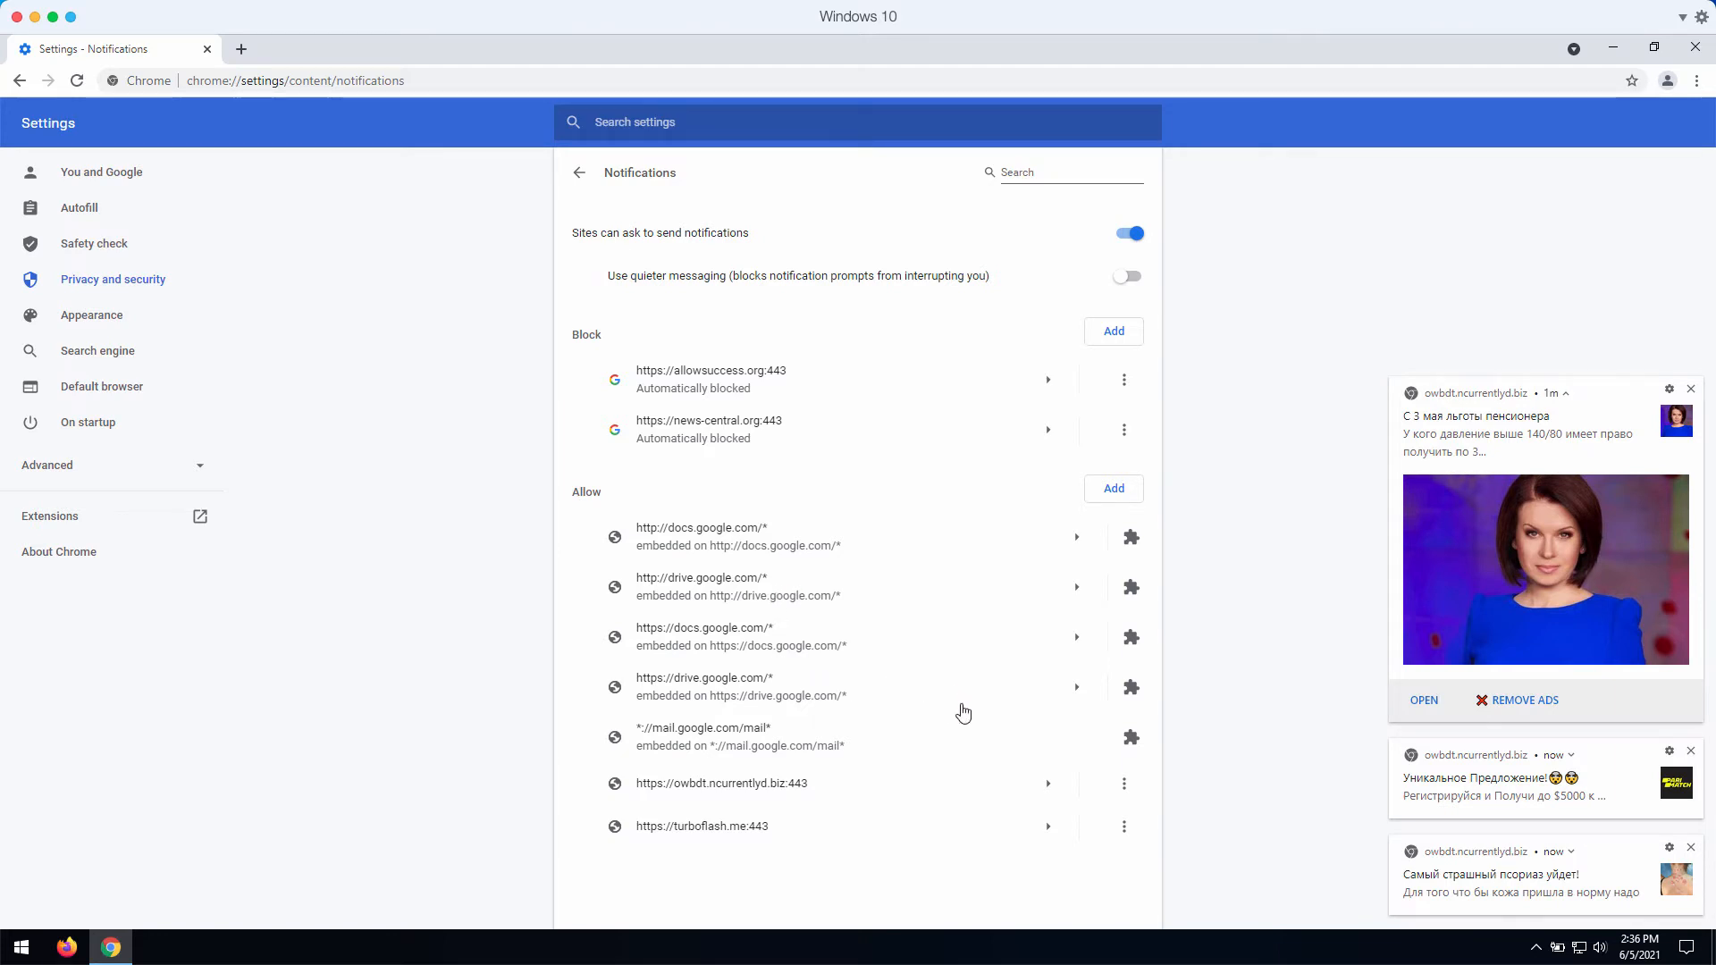
mouse_move(1124, 792)
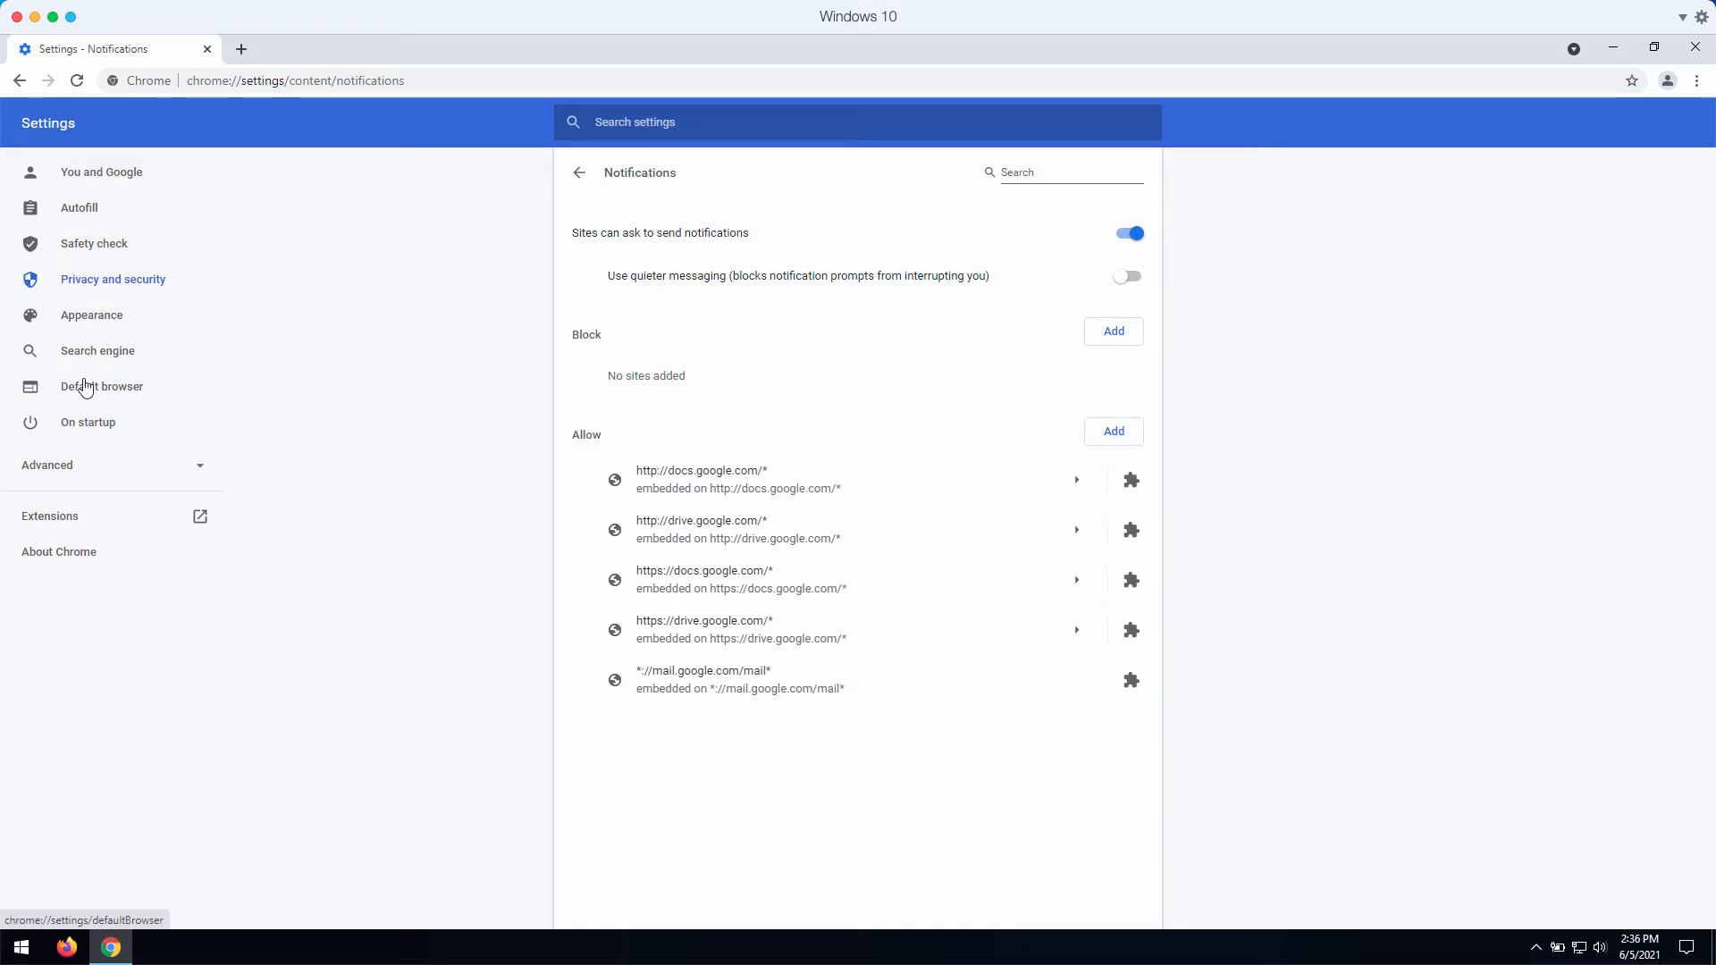
mouse_move(87, 422)
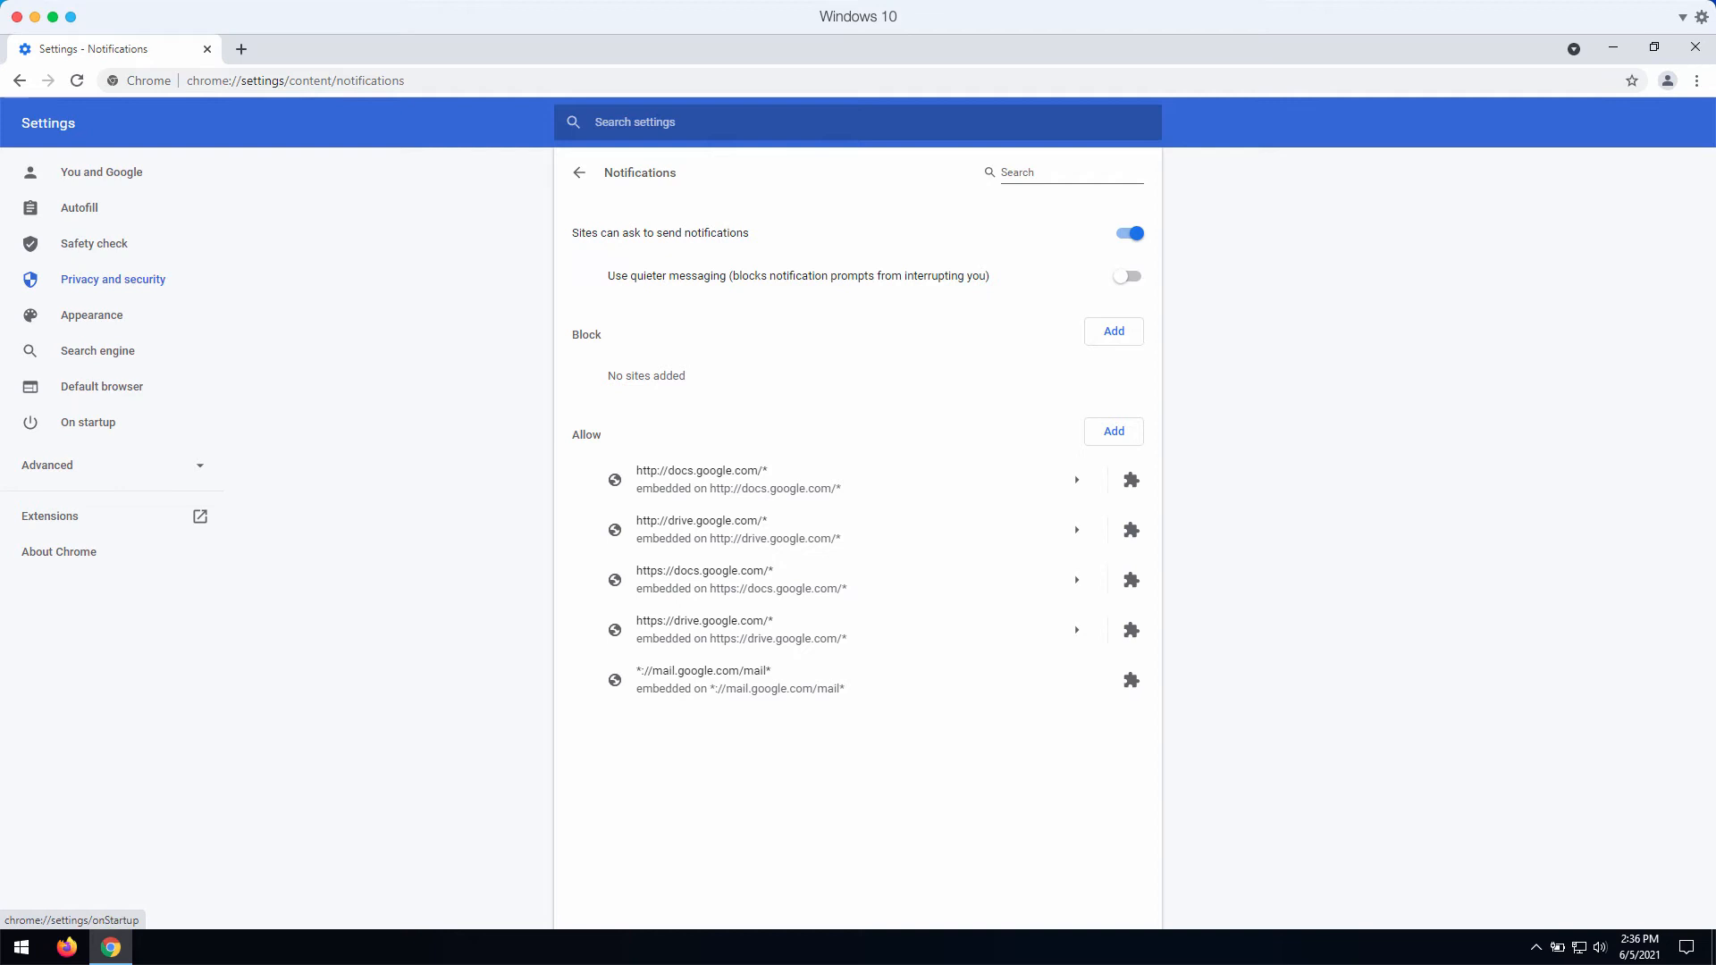
click(295, 80)
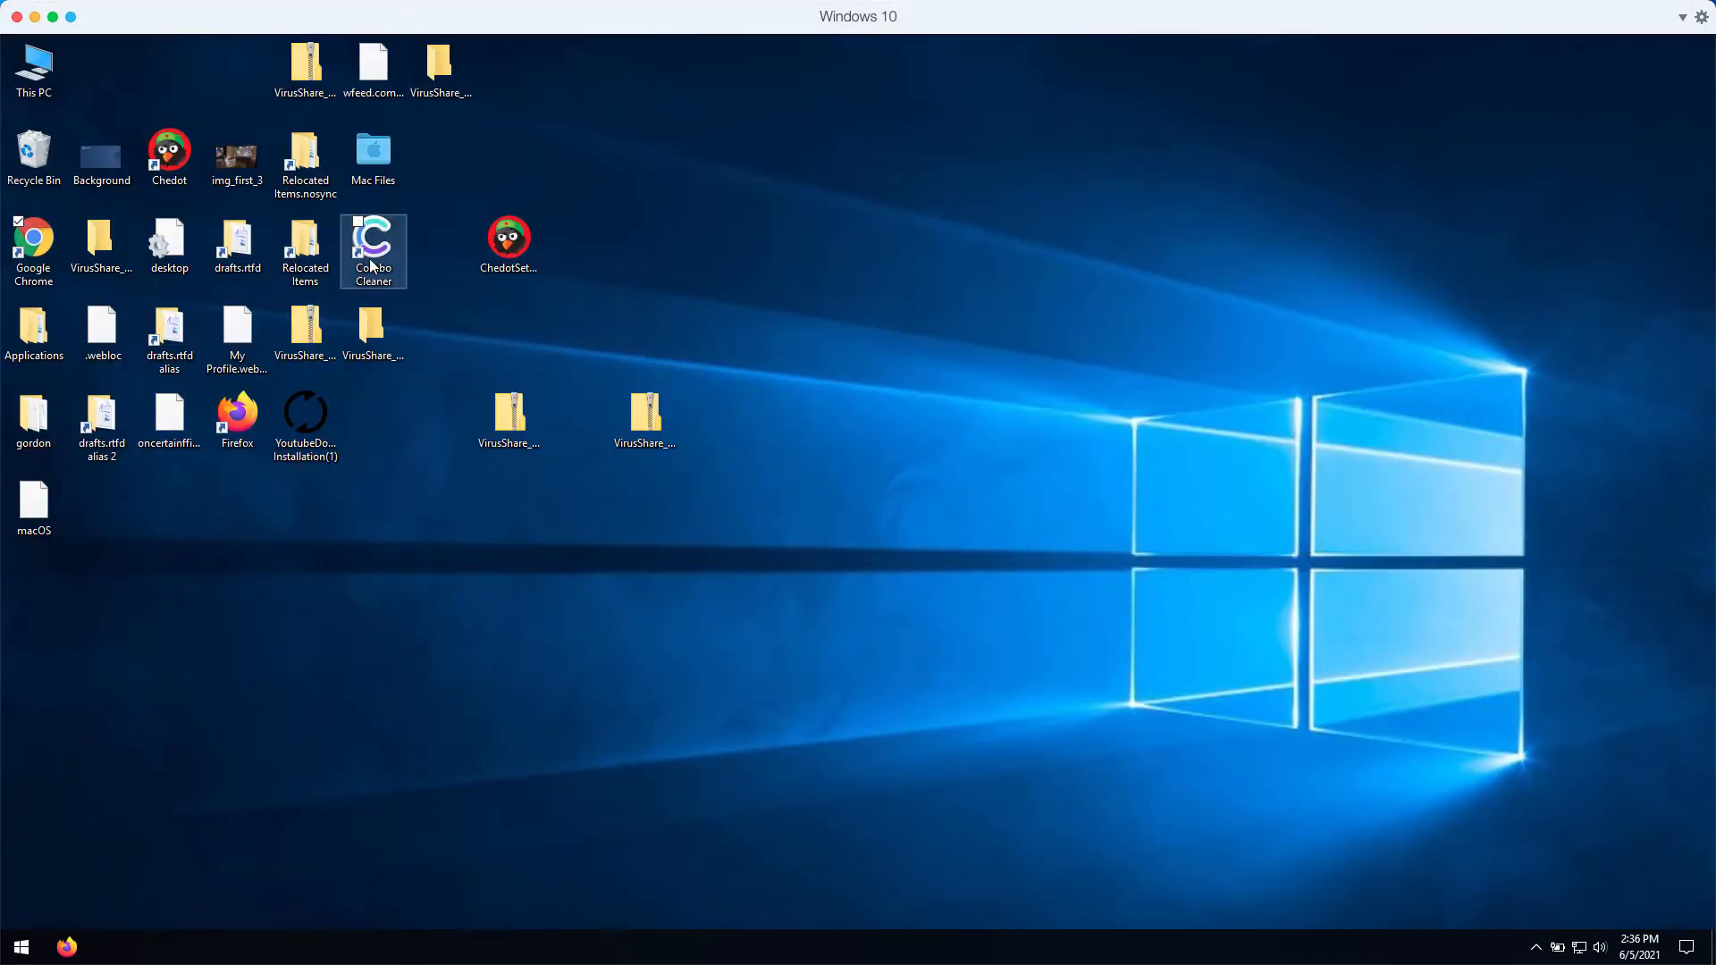
- Launch Combo Cleaner from its desktop shortcut to reach the Dashboard
double_click(374, 238)
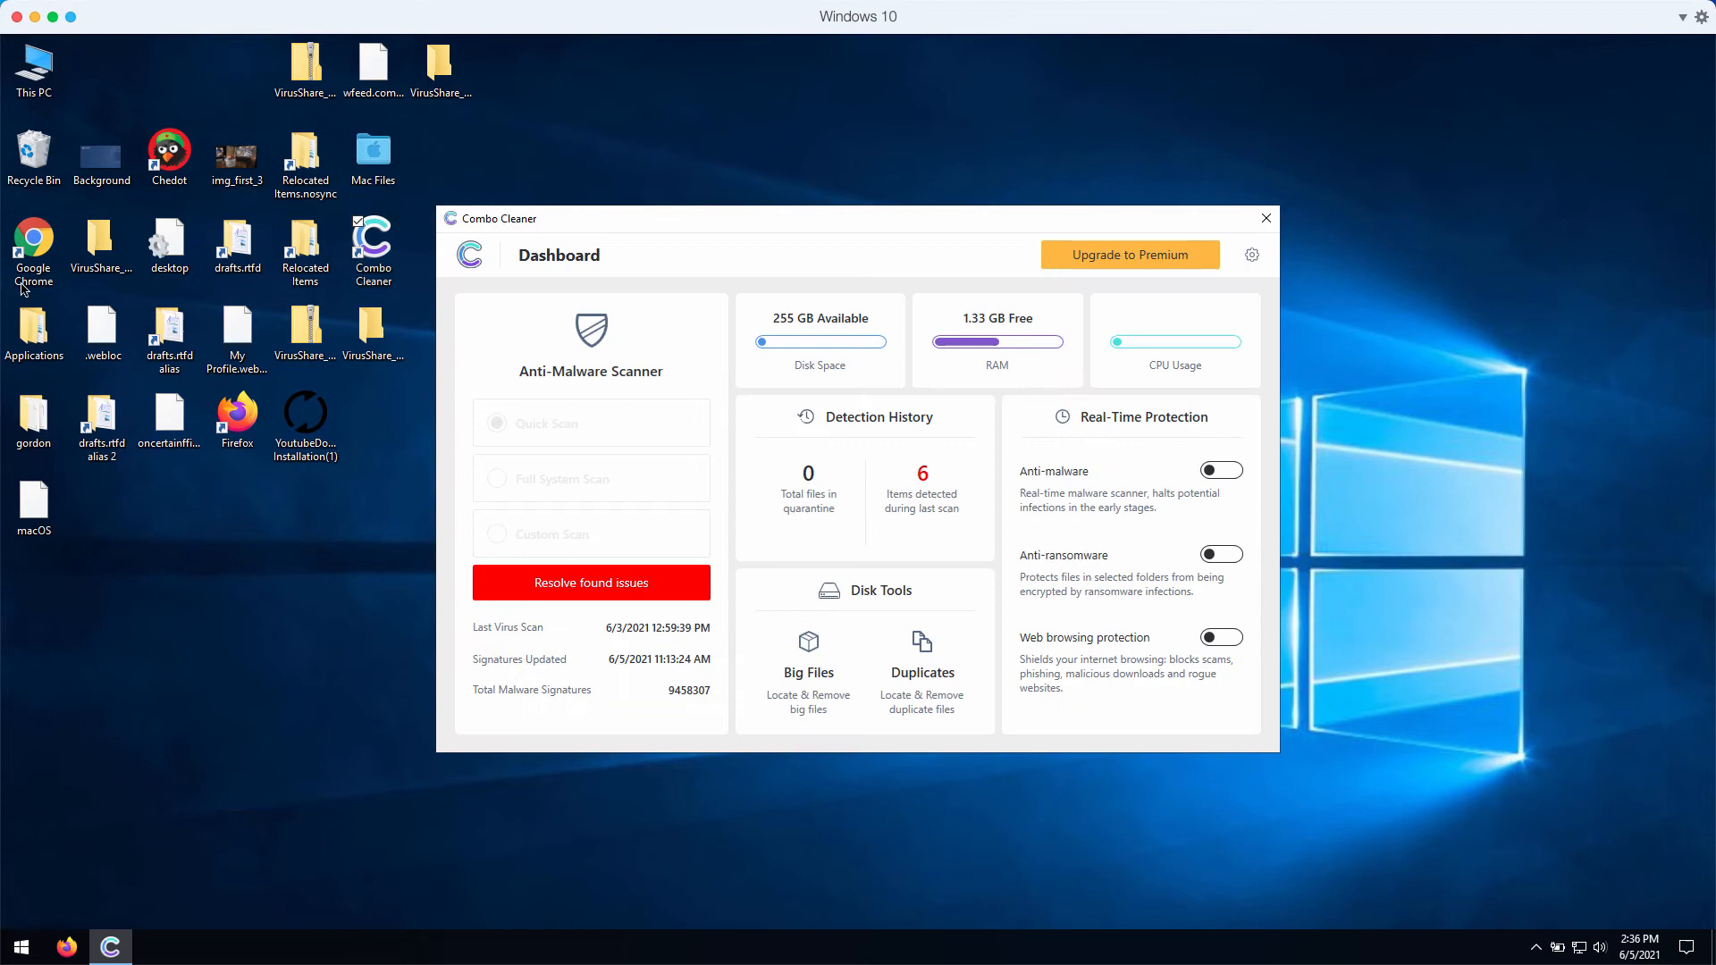
click(32, 247)
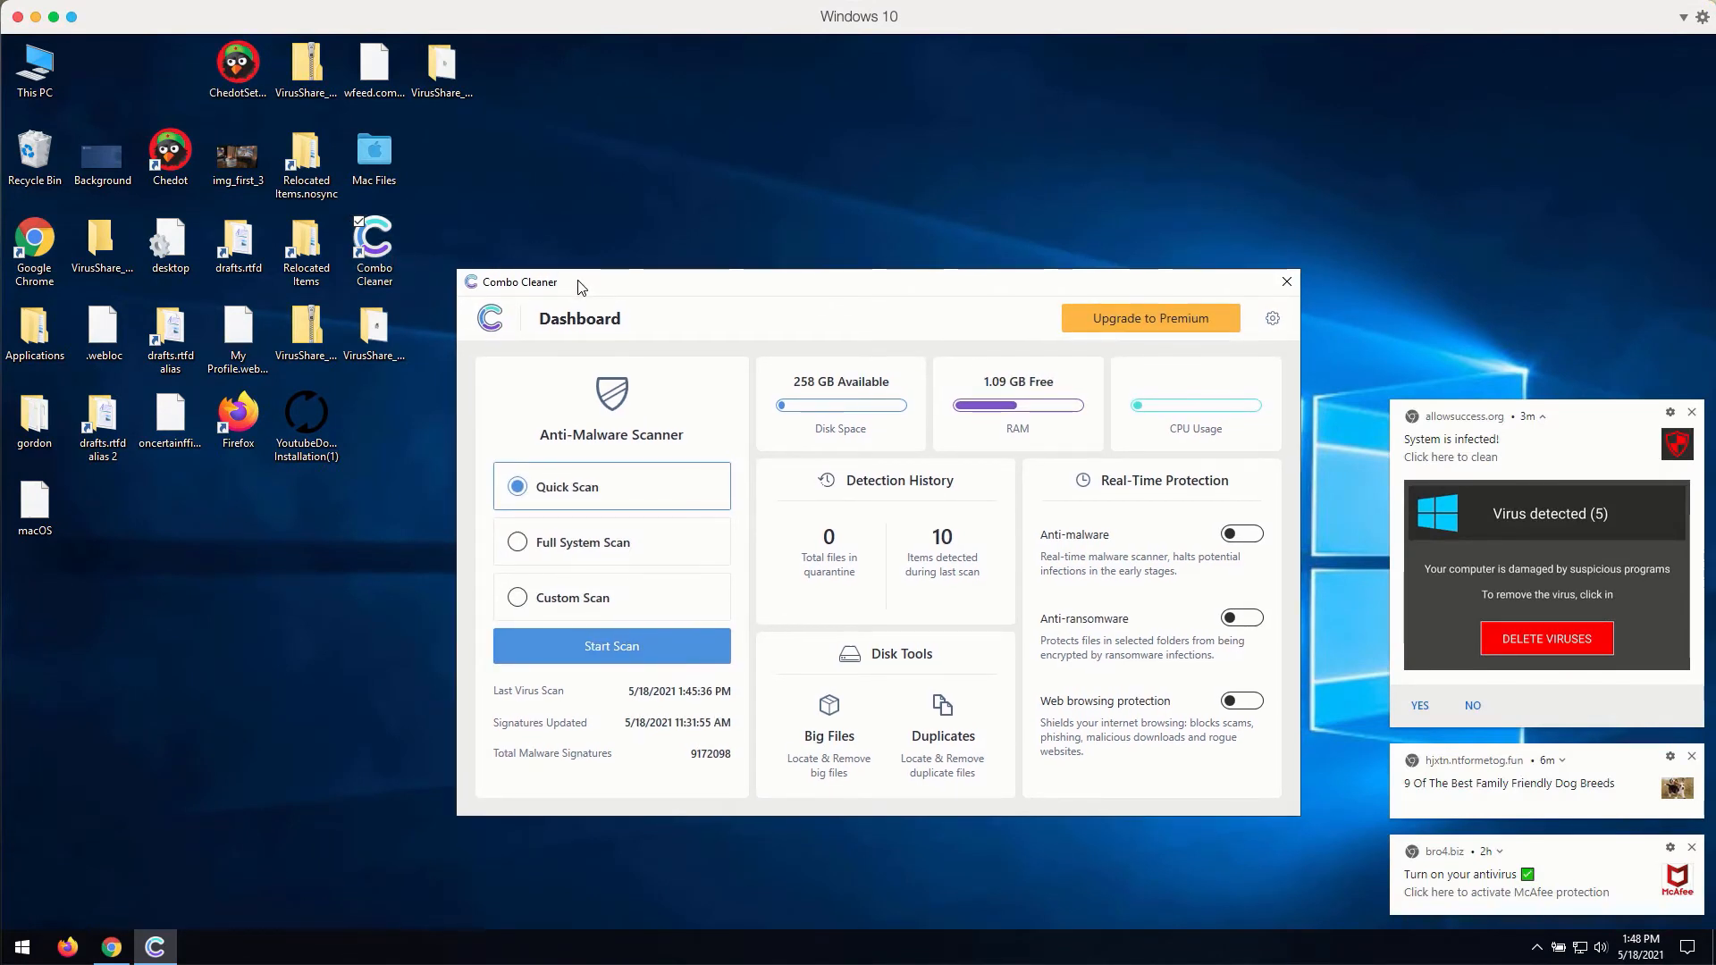
mouse_move(586, 291)
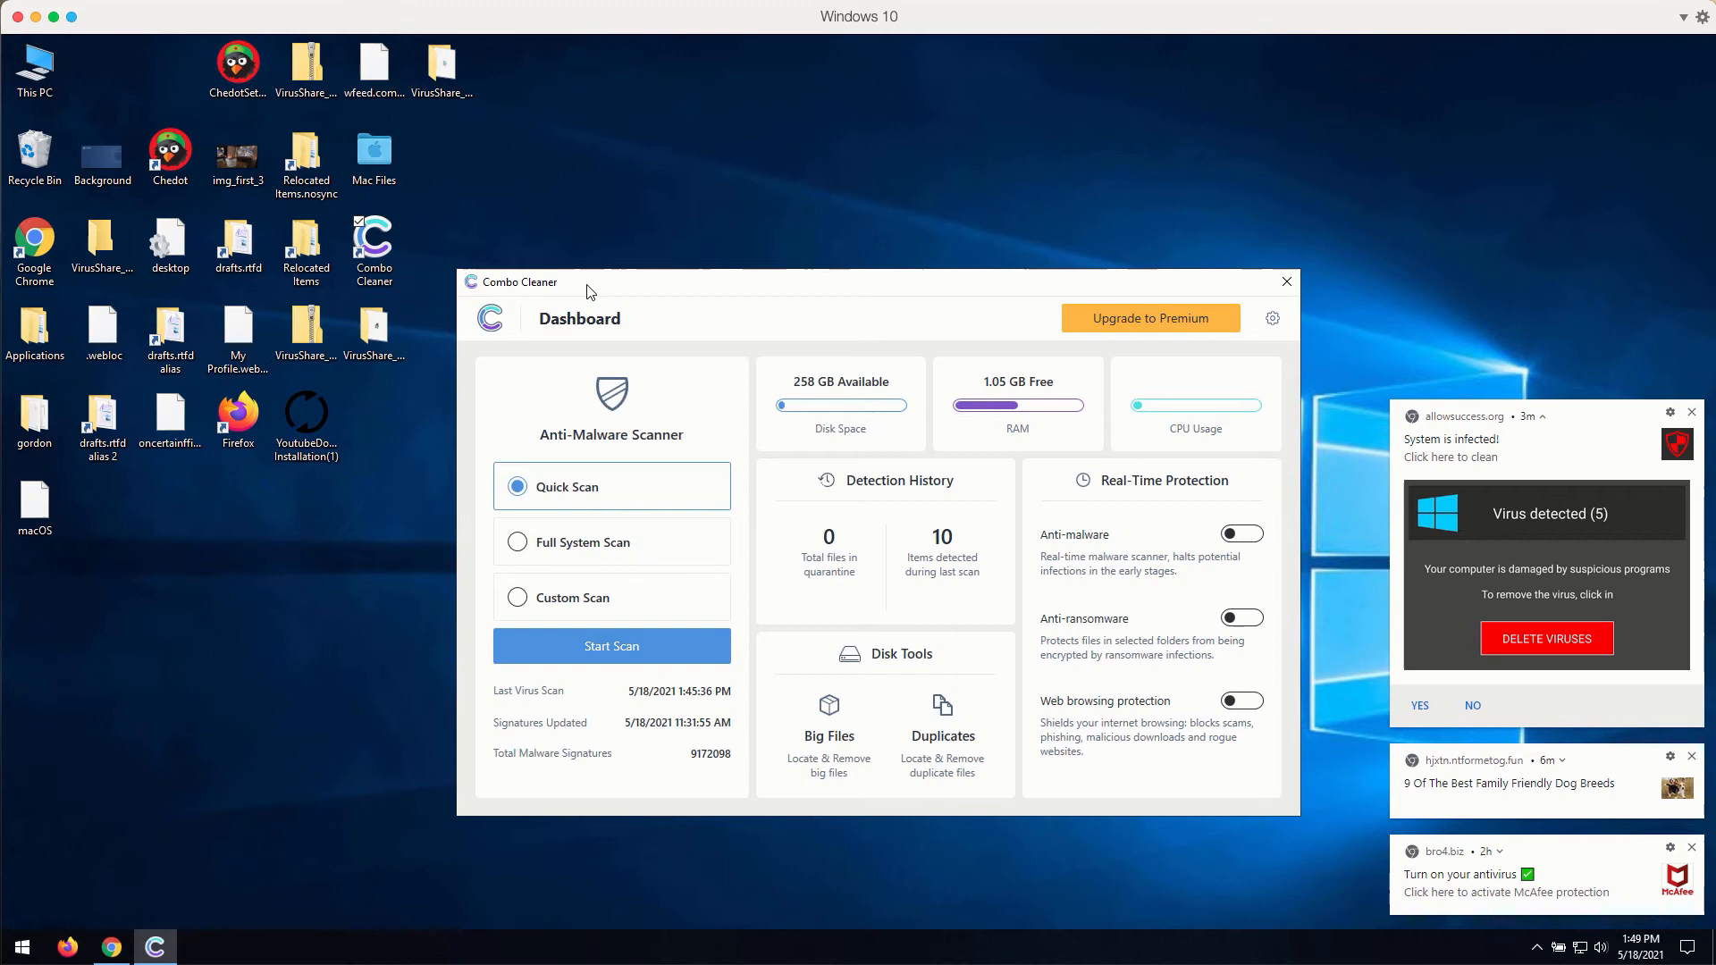
mouse_move(613, 552)
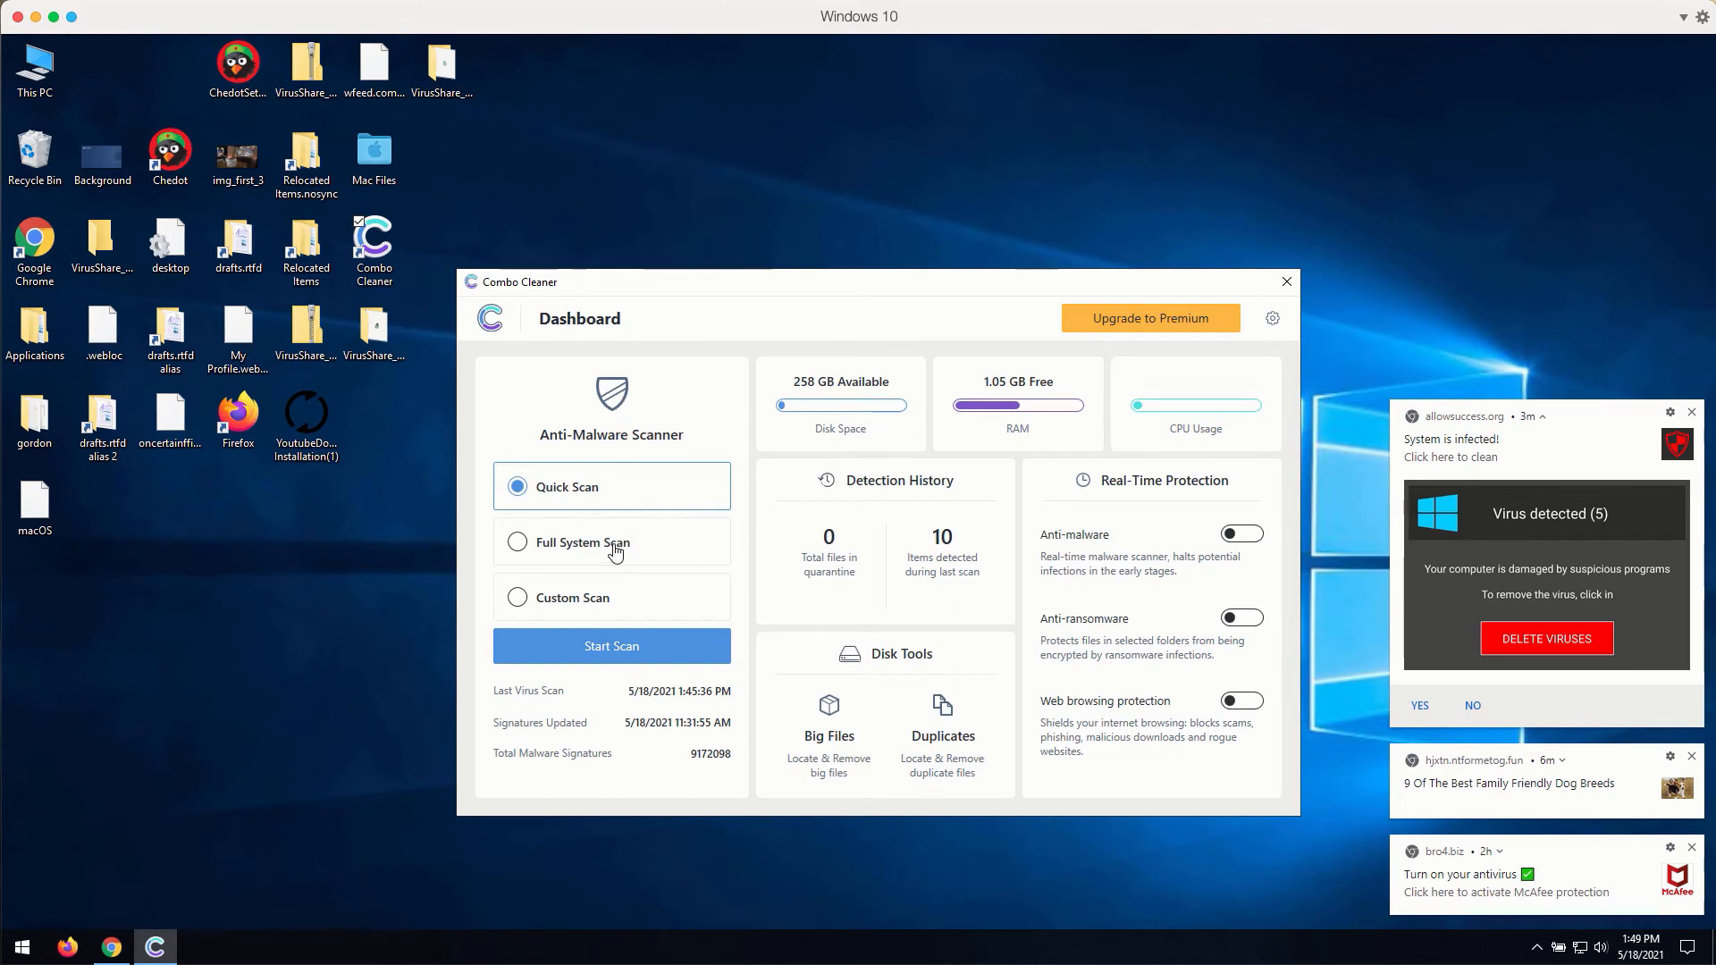
mouse_move(524, 560)
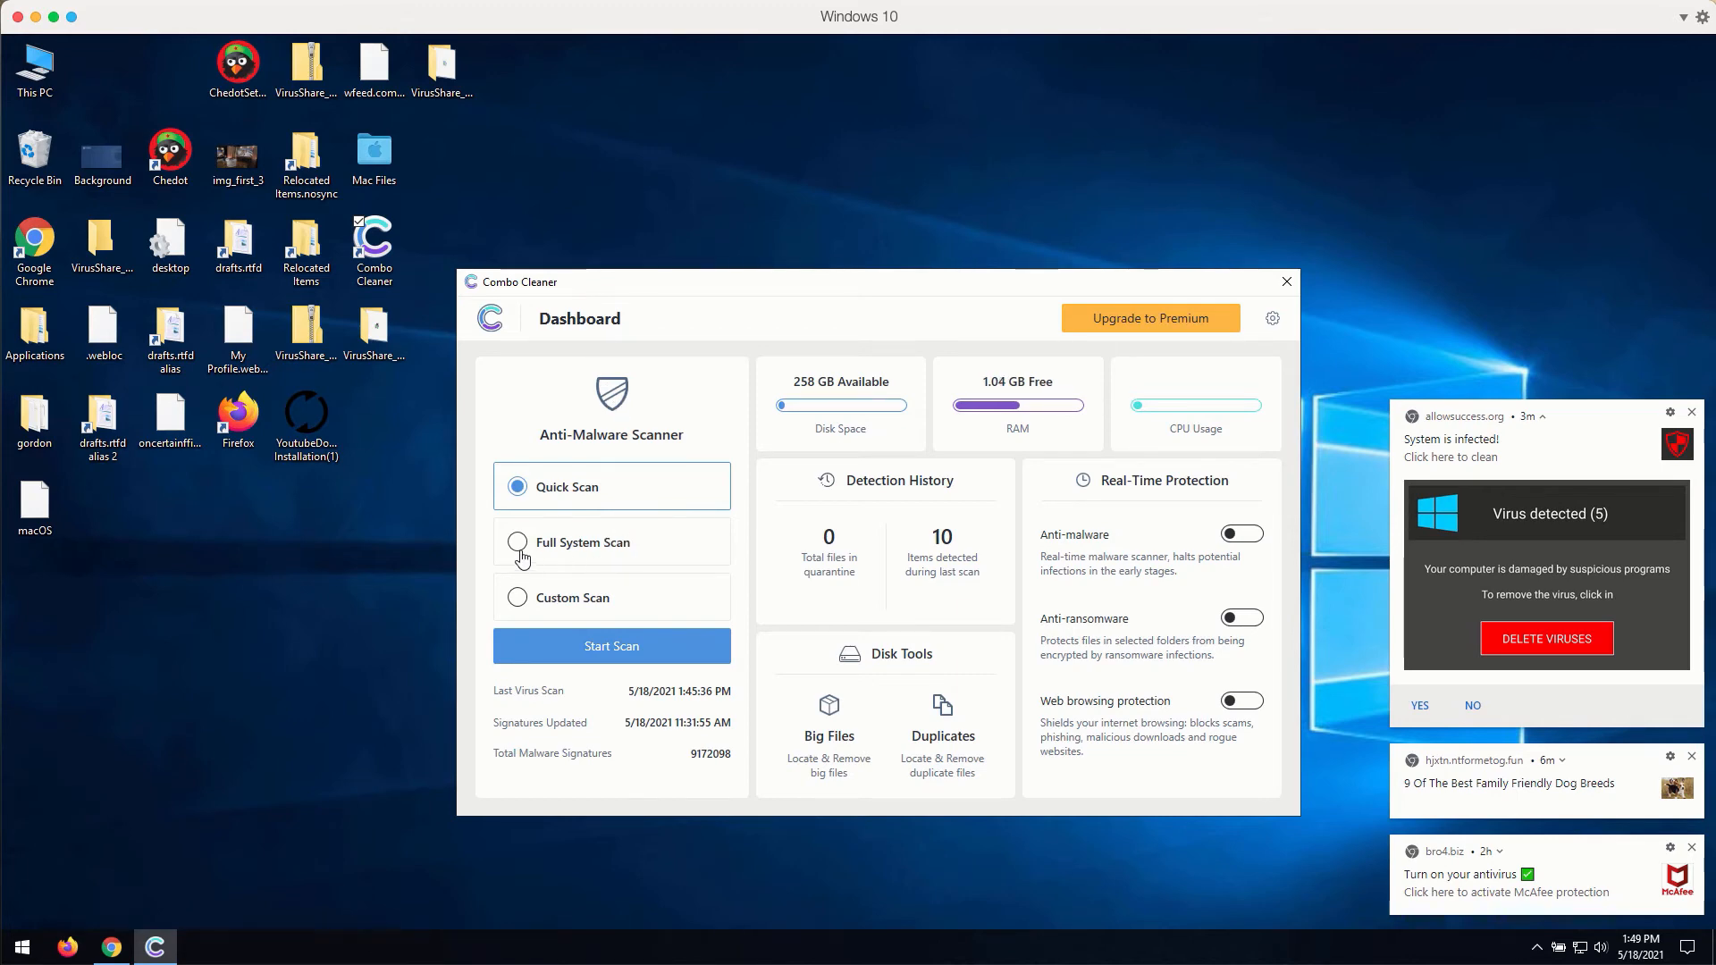
click(517, 543)
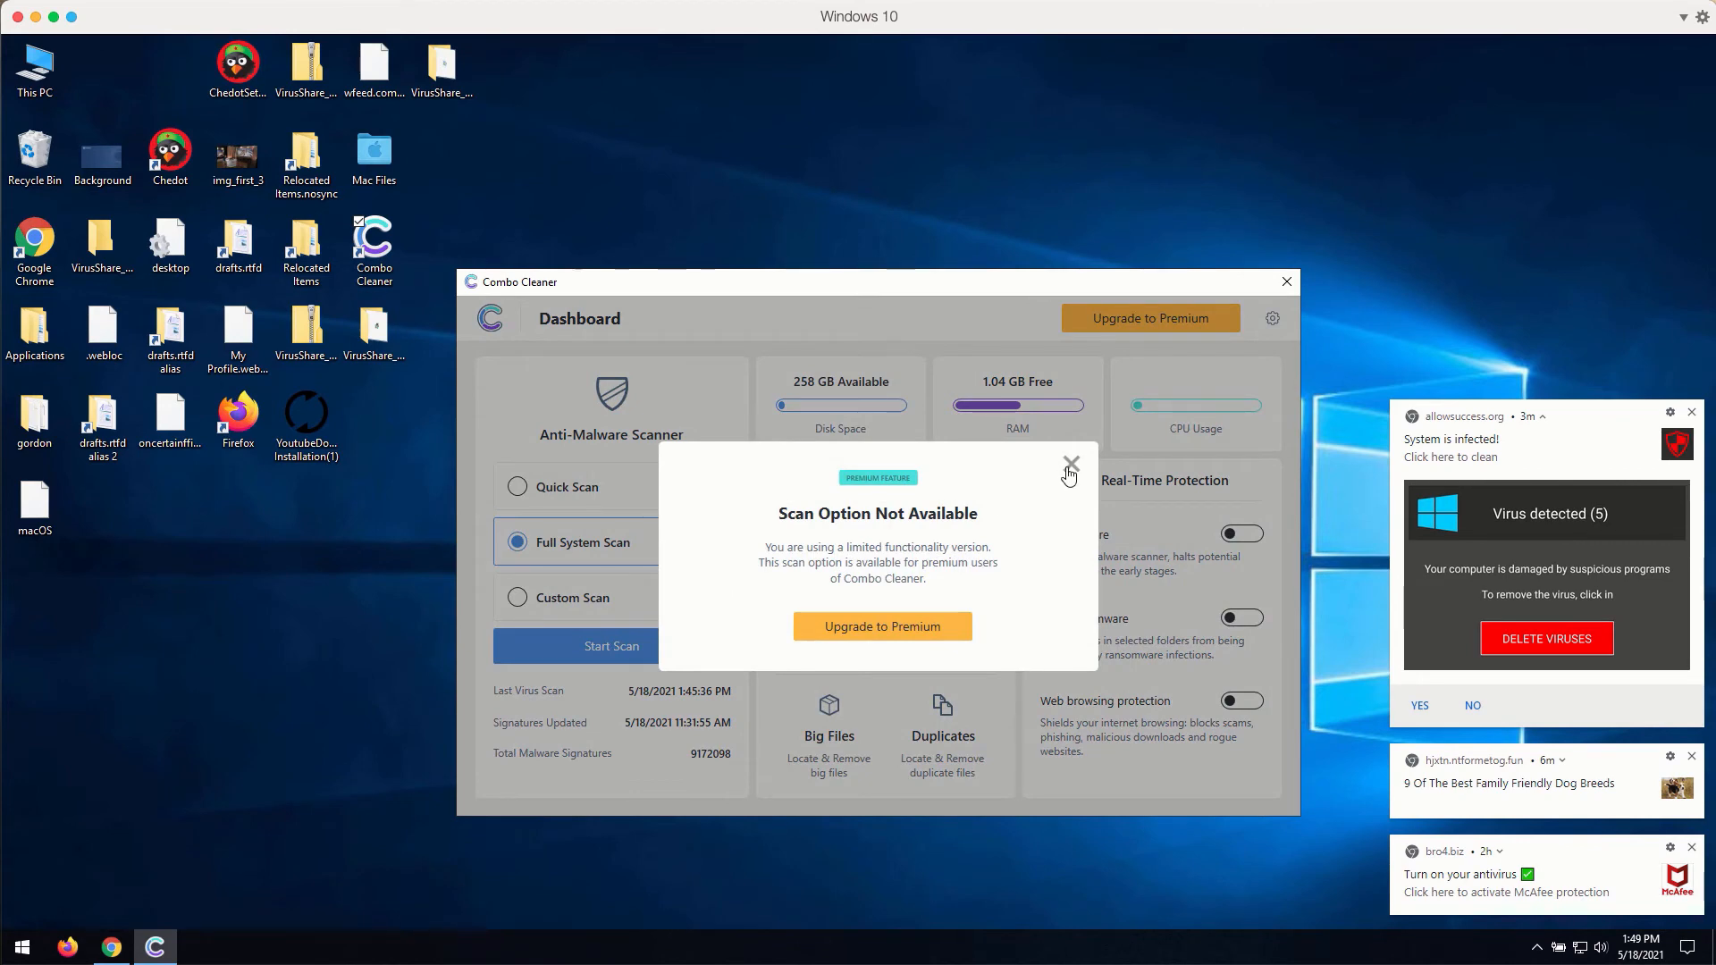
click(516, 597)
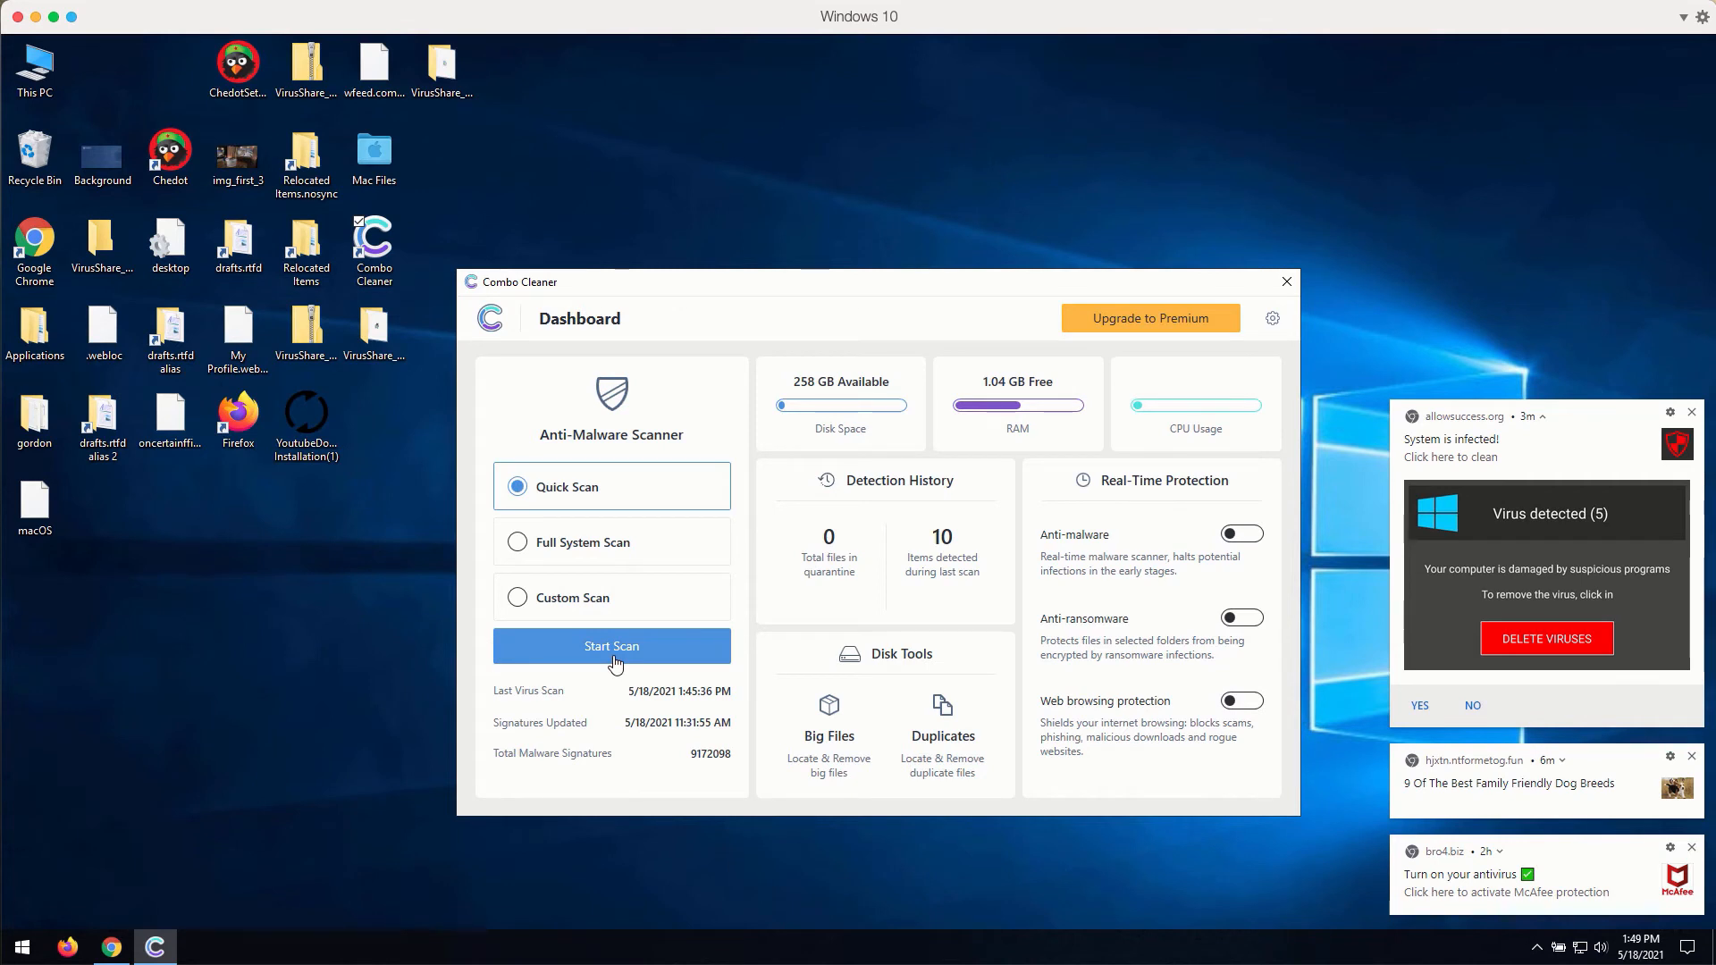
mouse_move(745, 731)
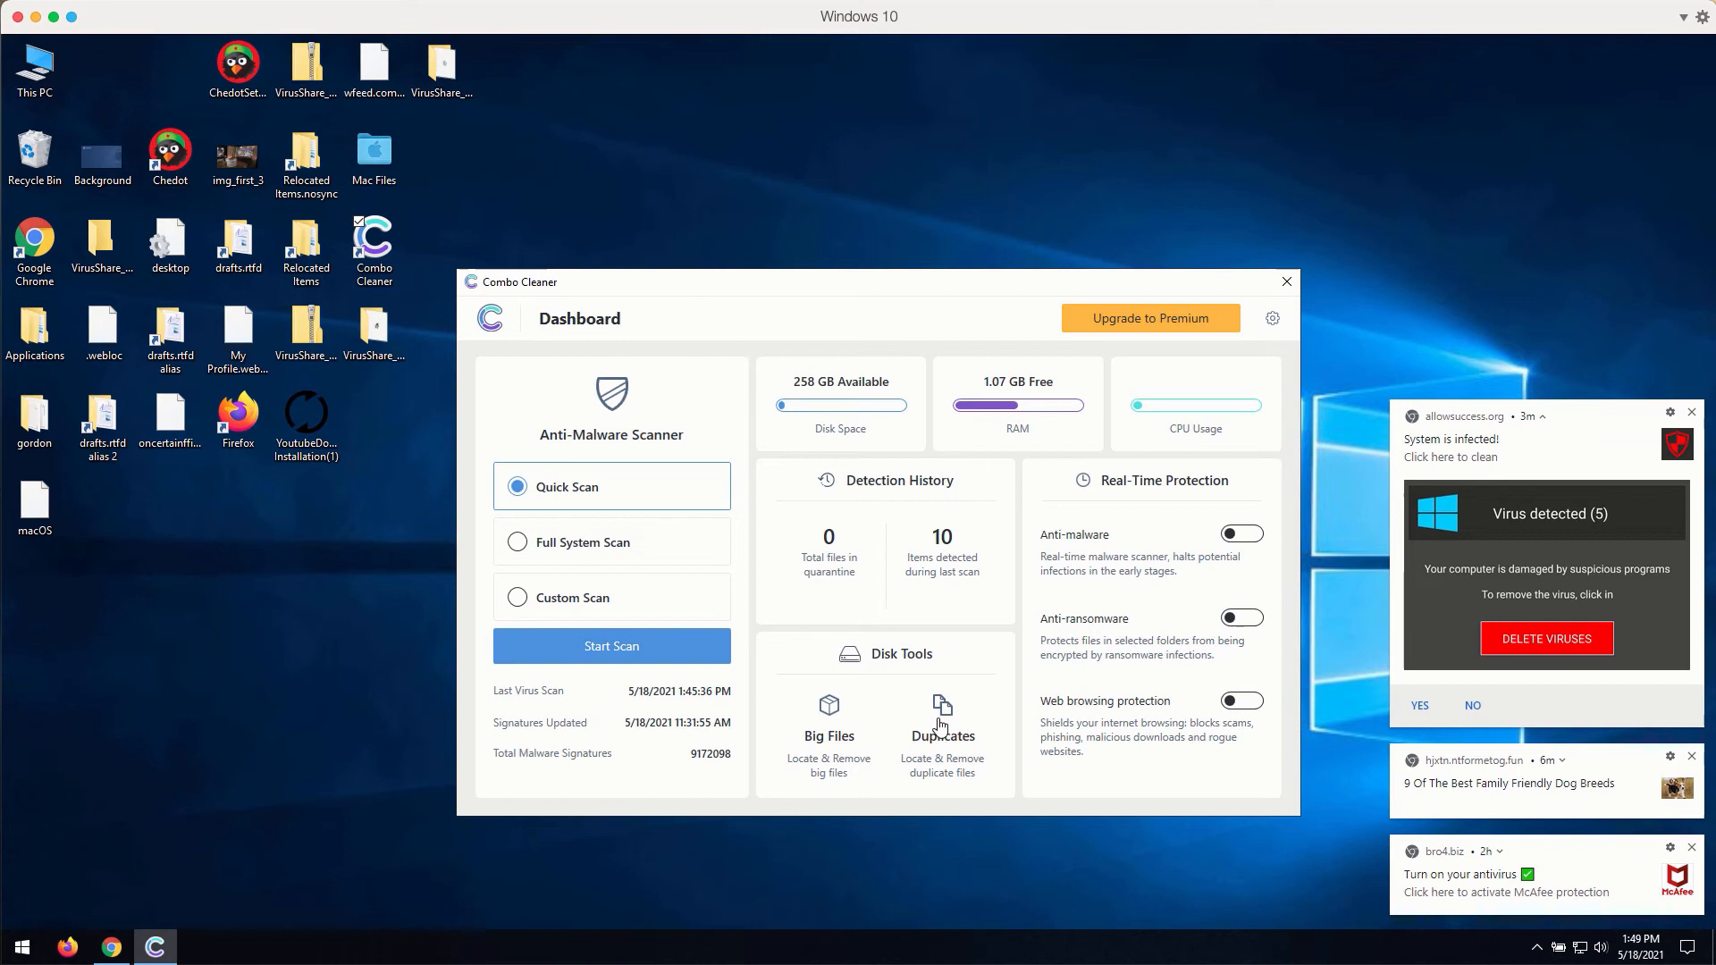
click(828, 727)
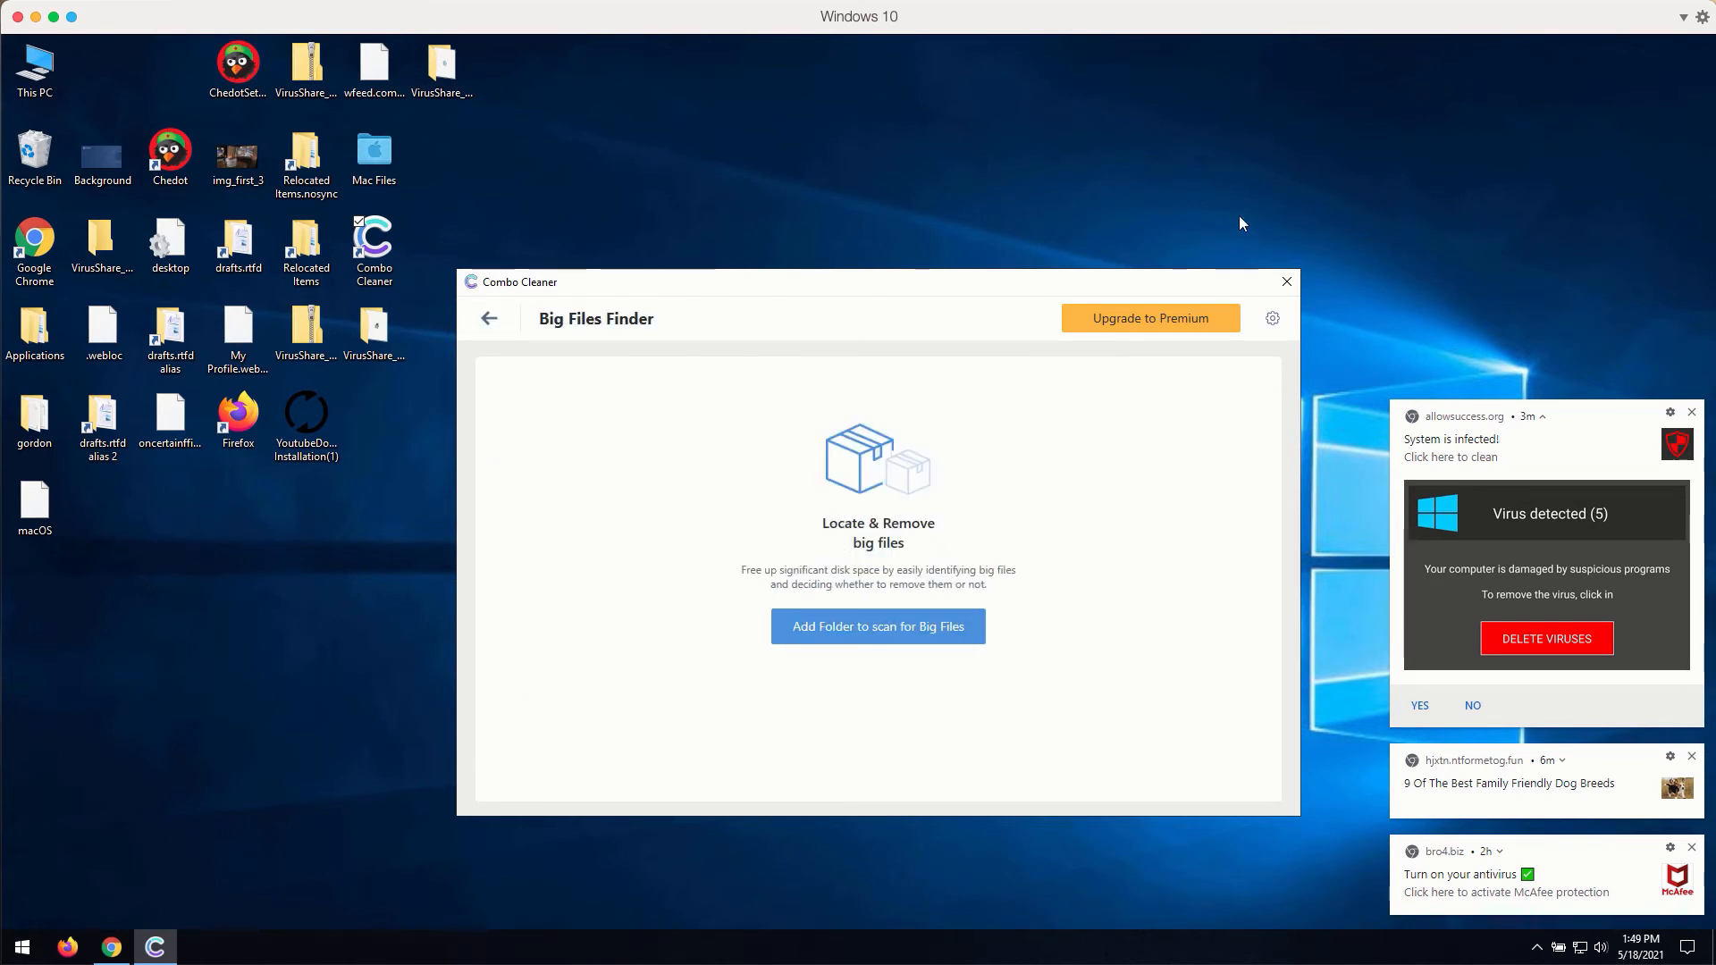
click(487, 318)
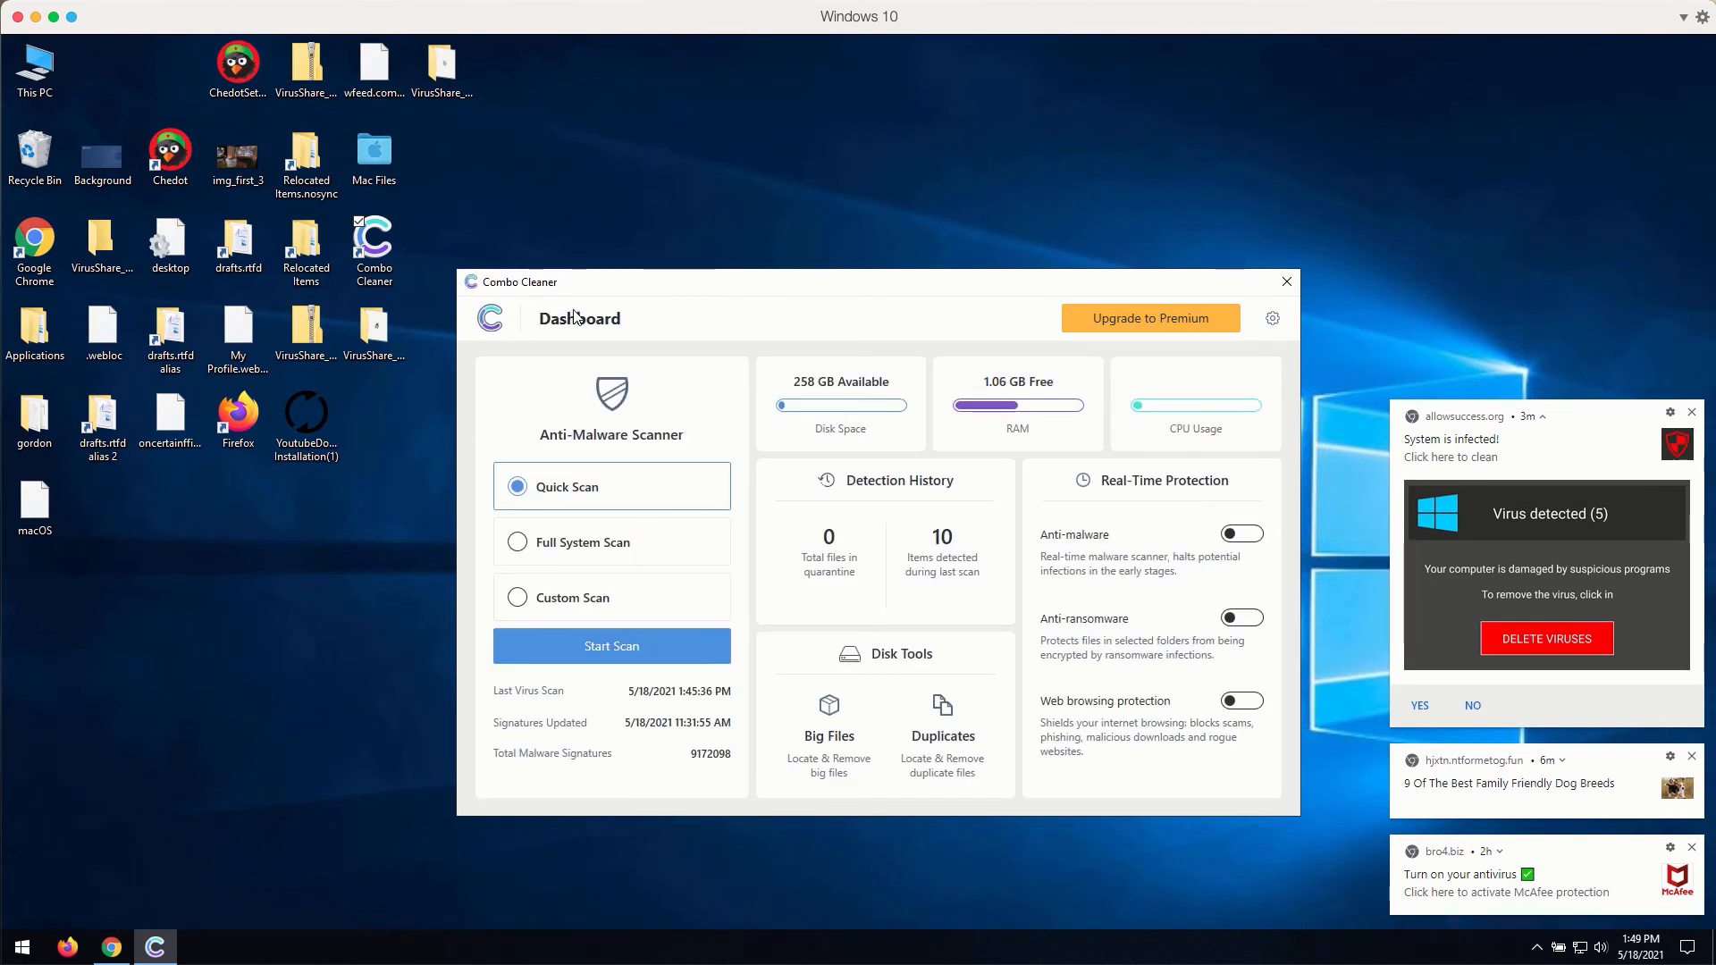
mouse_move(593, 292)
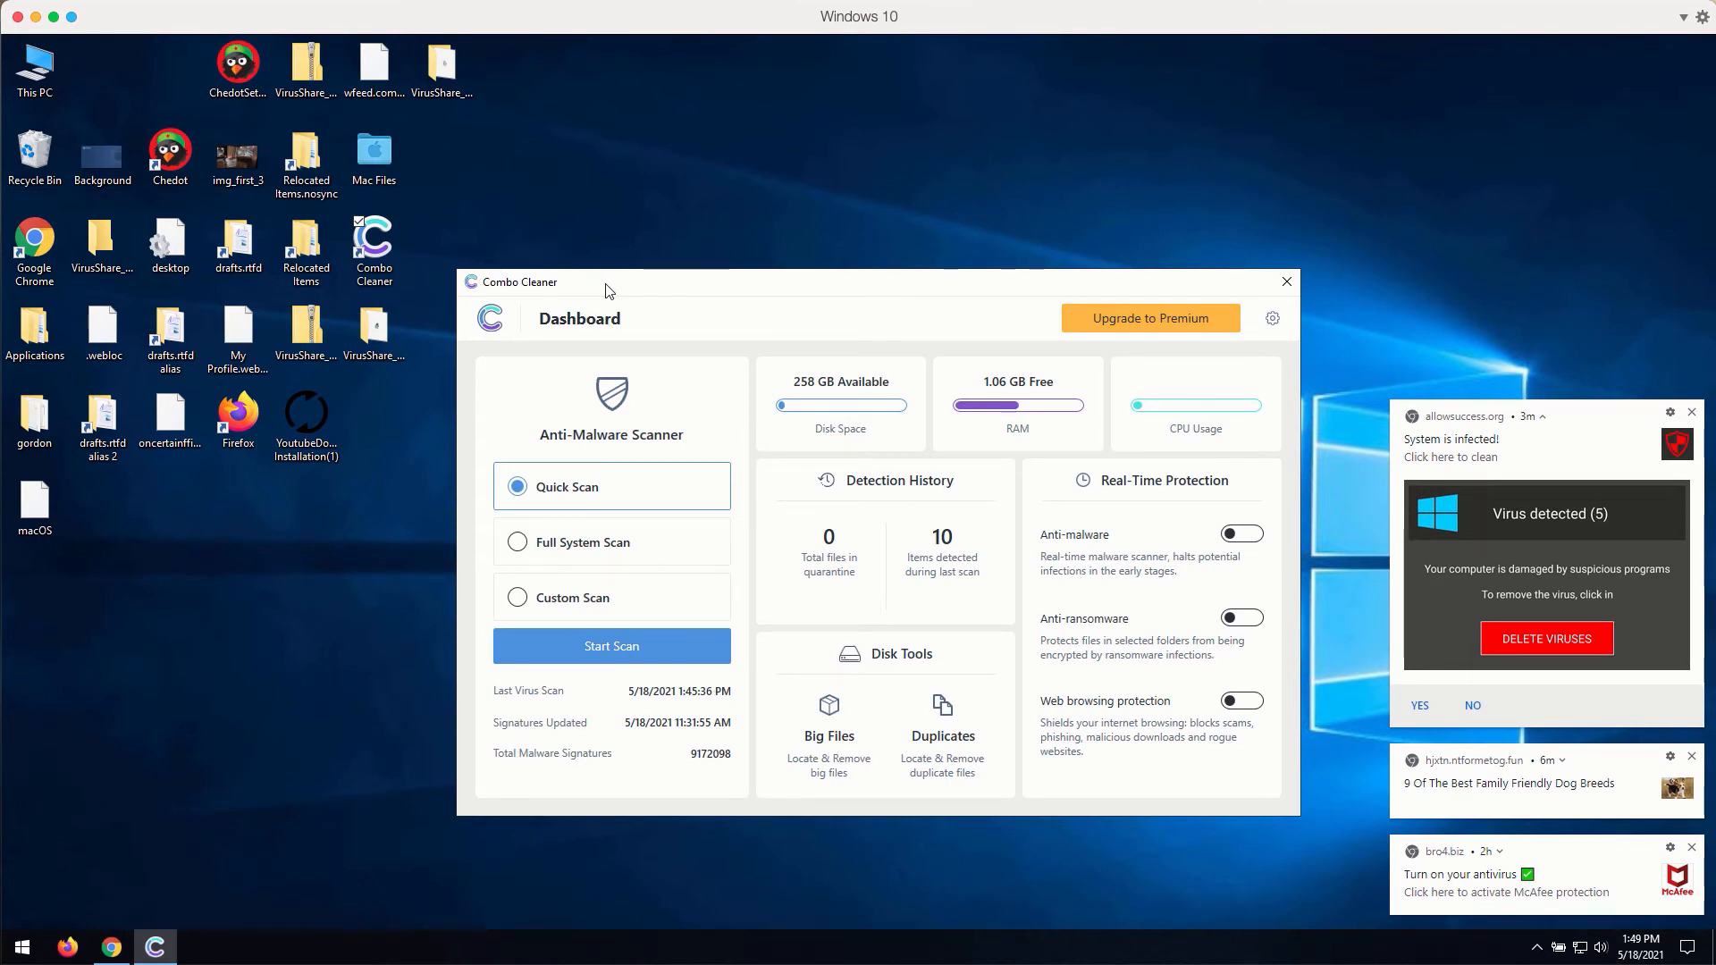
mouse_move(609, 664)
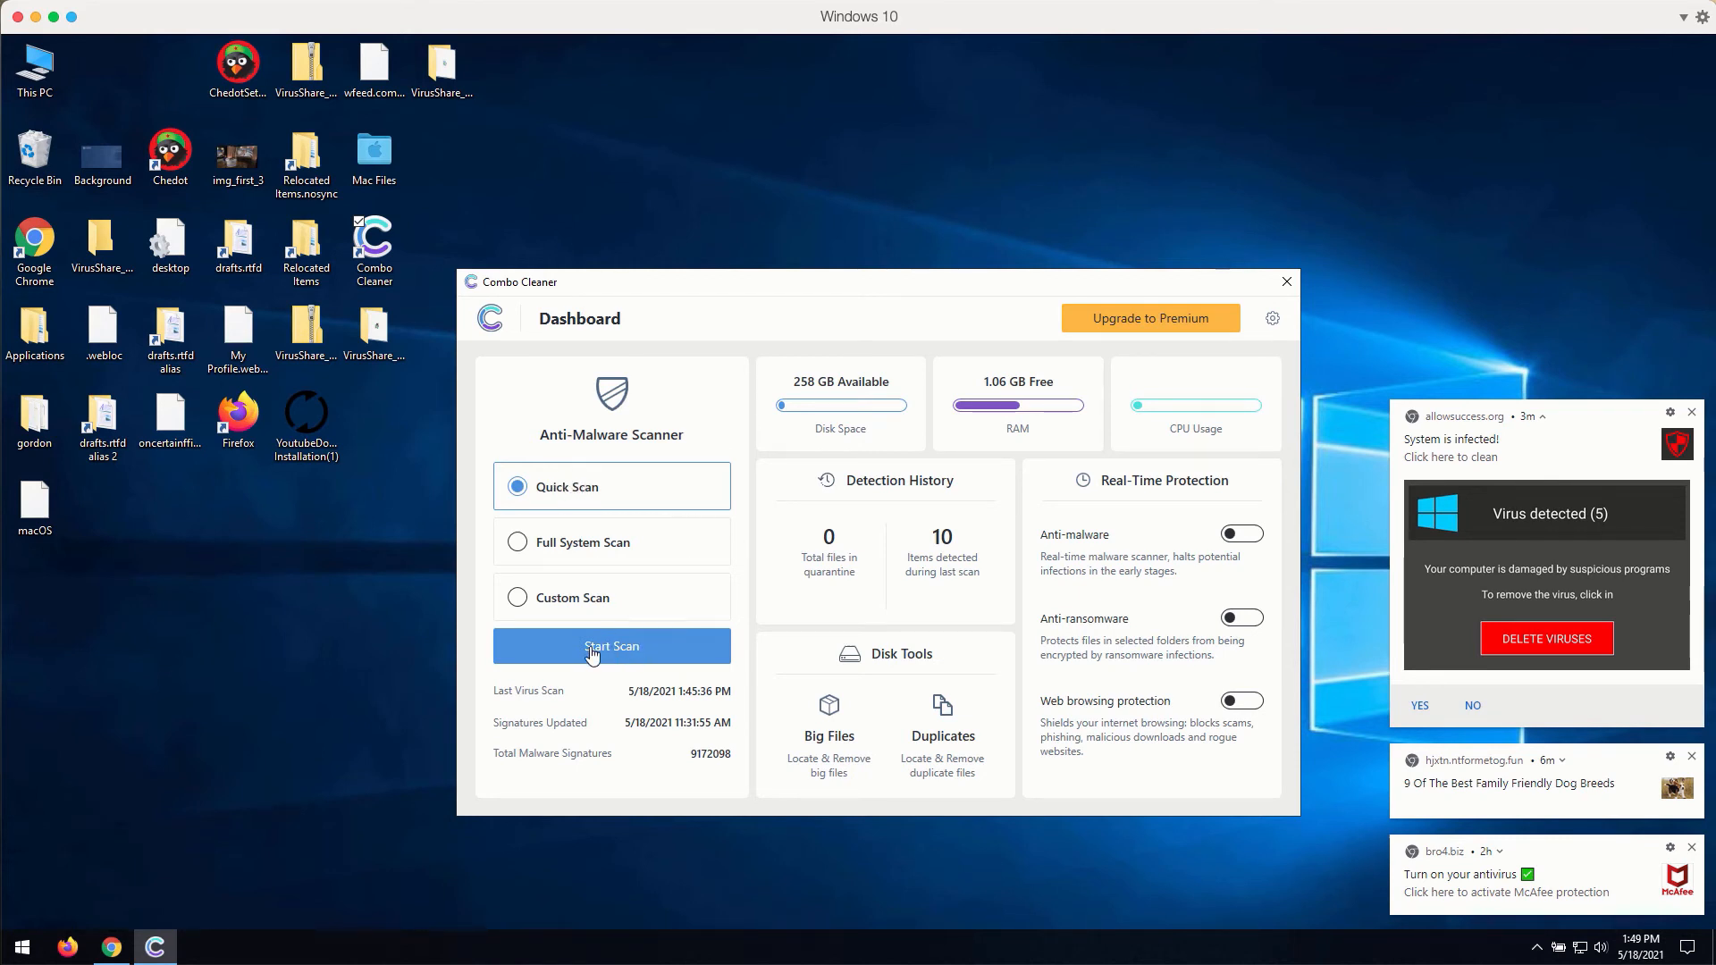
- Start a Quick Scan and cancel it with confirmation once 10 suspicious items are found
click(611, 645)
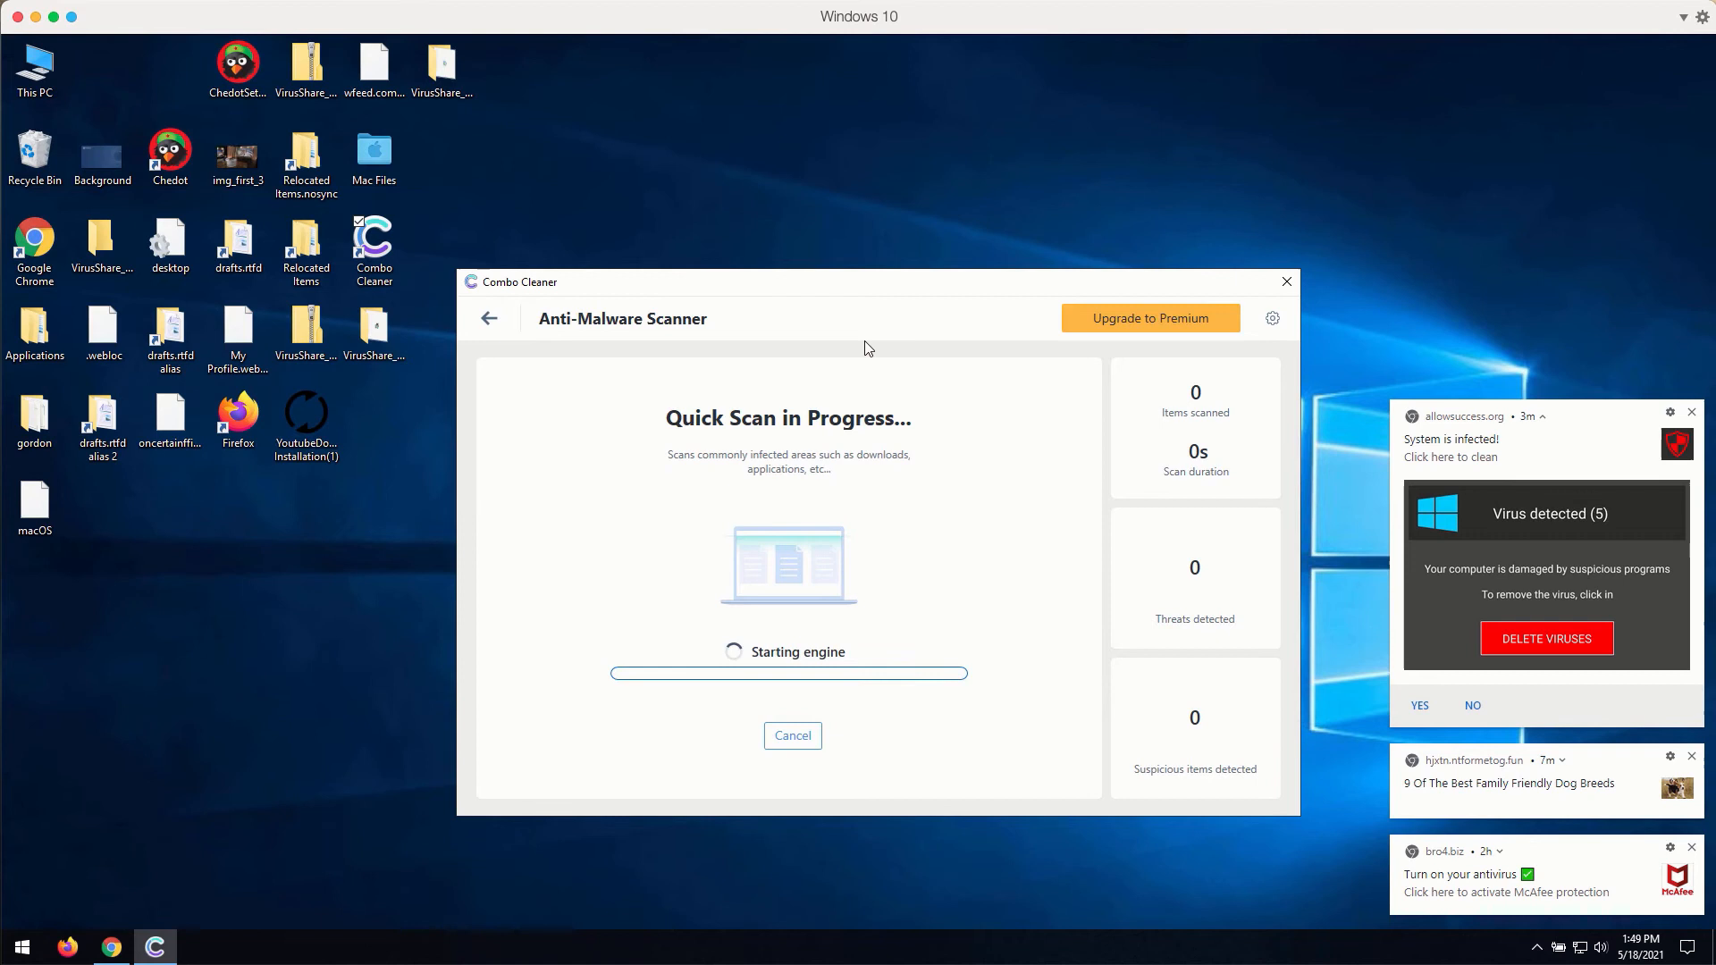
mouse_move(908, 313)
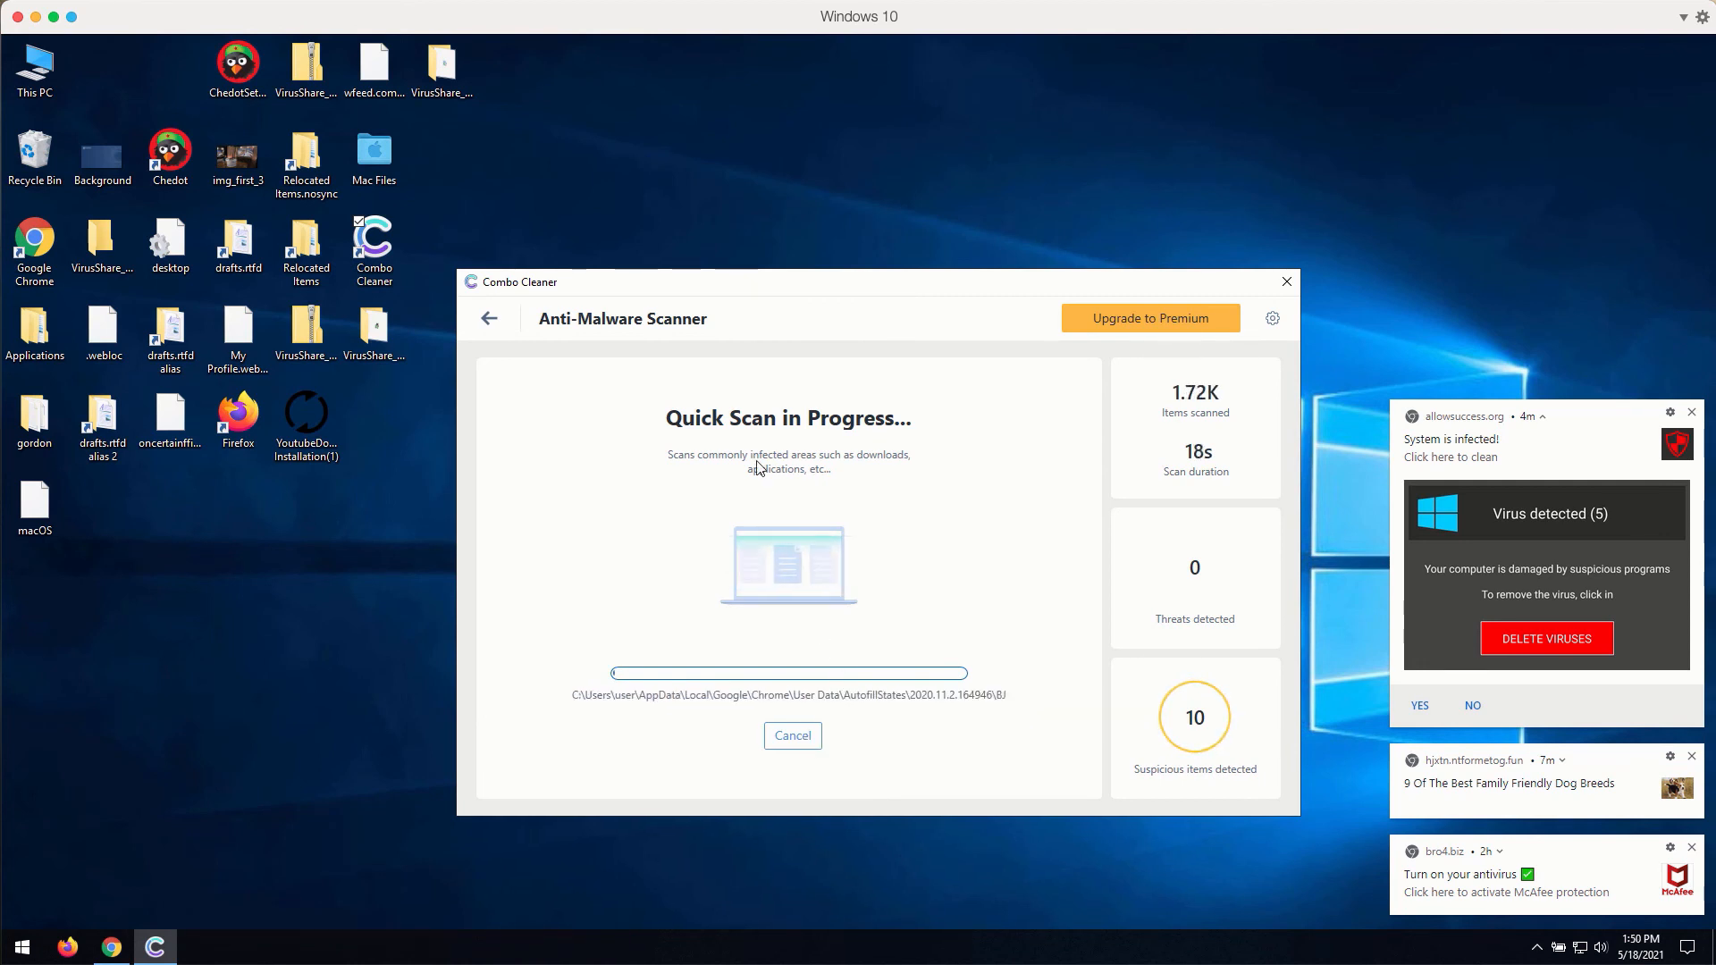
click(792, 734)
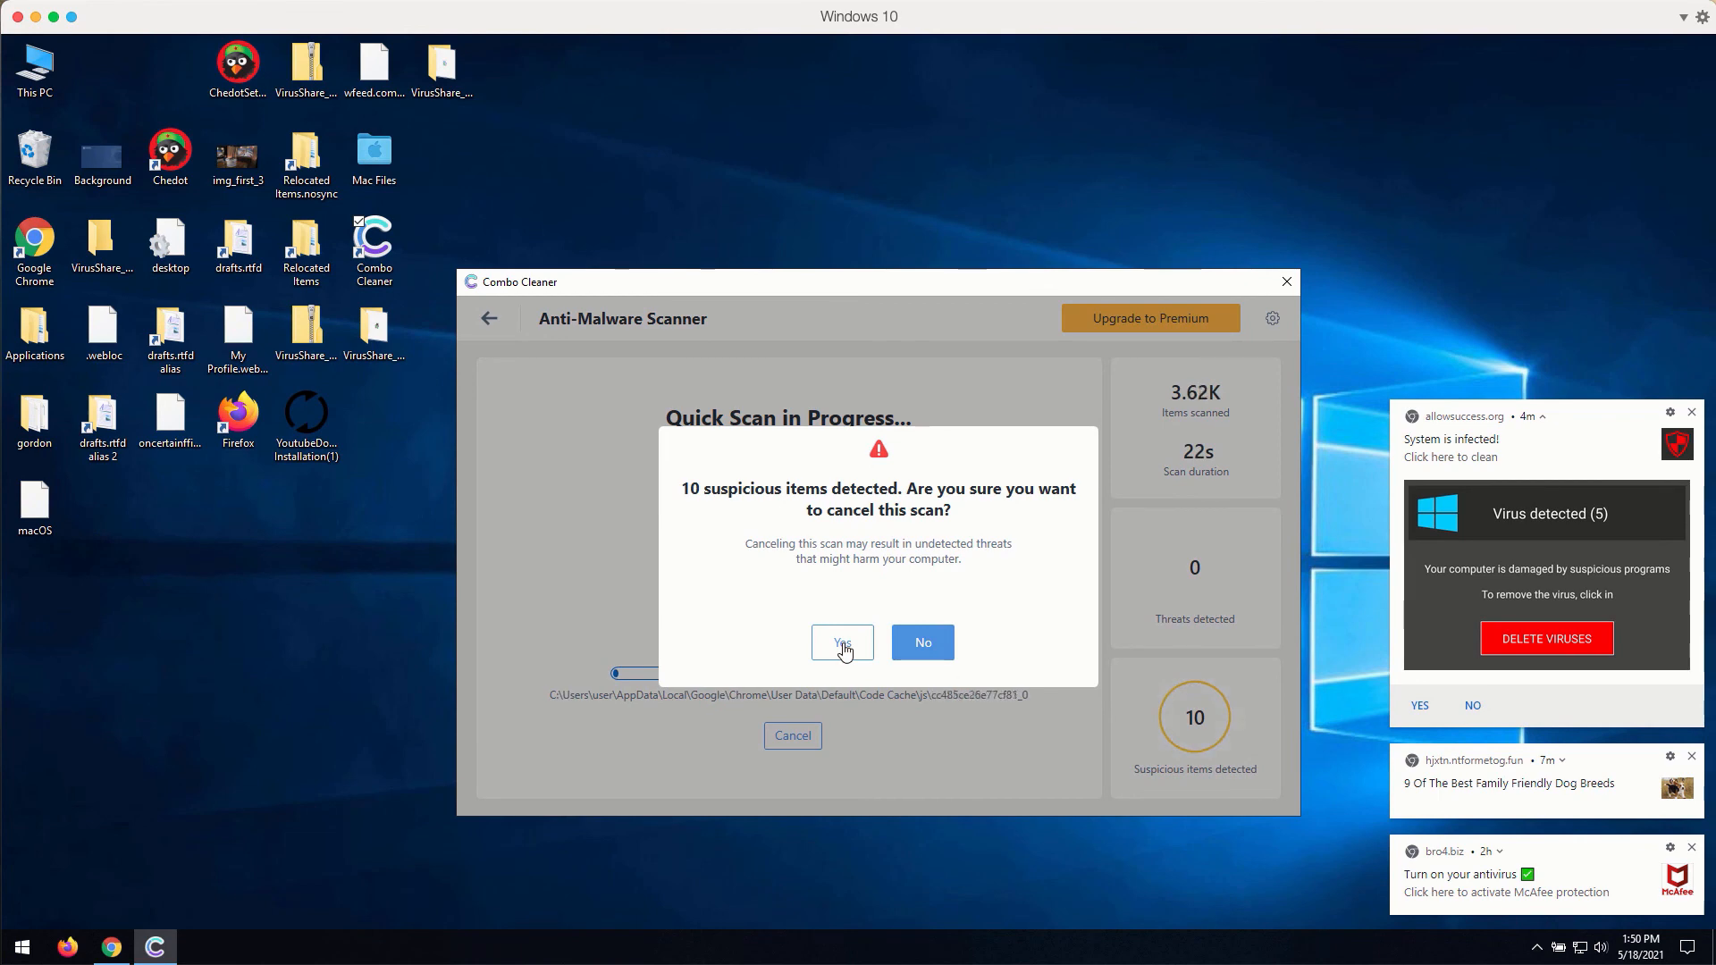
click(923, 641)
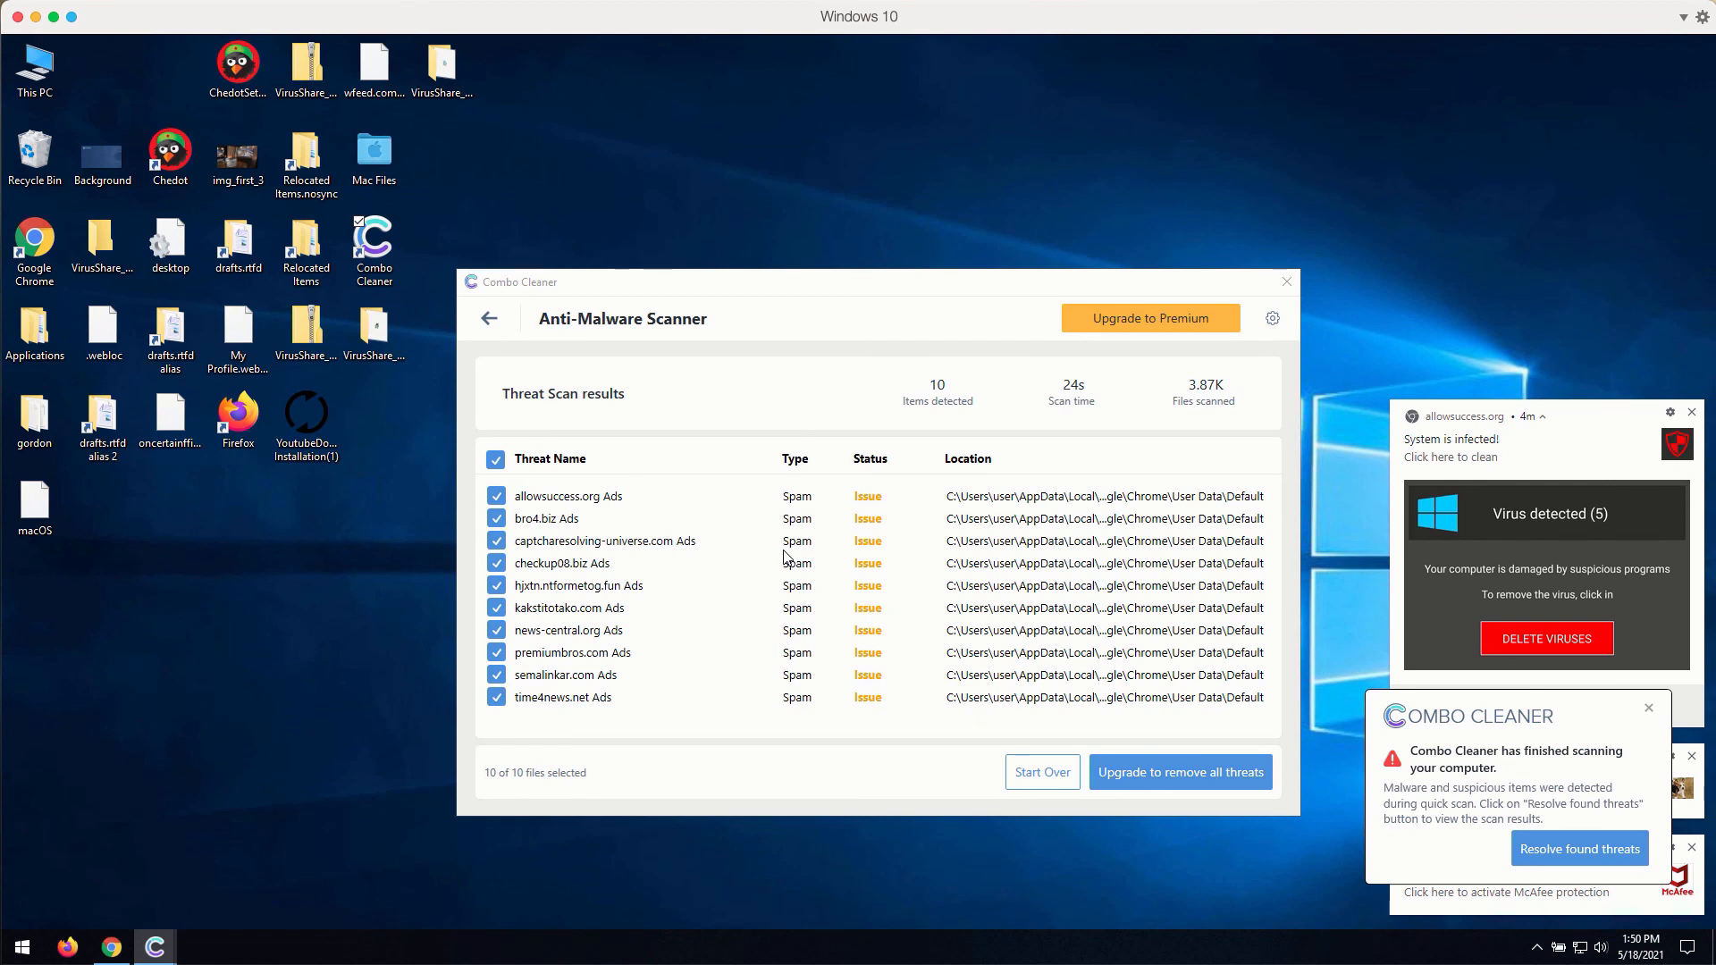
mouse_move(915, 292)
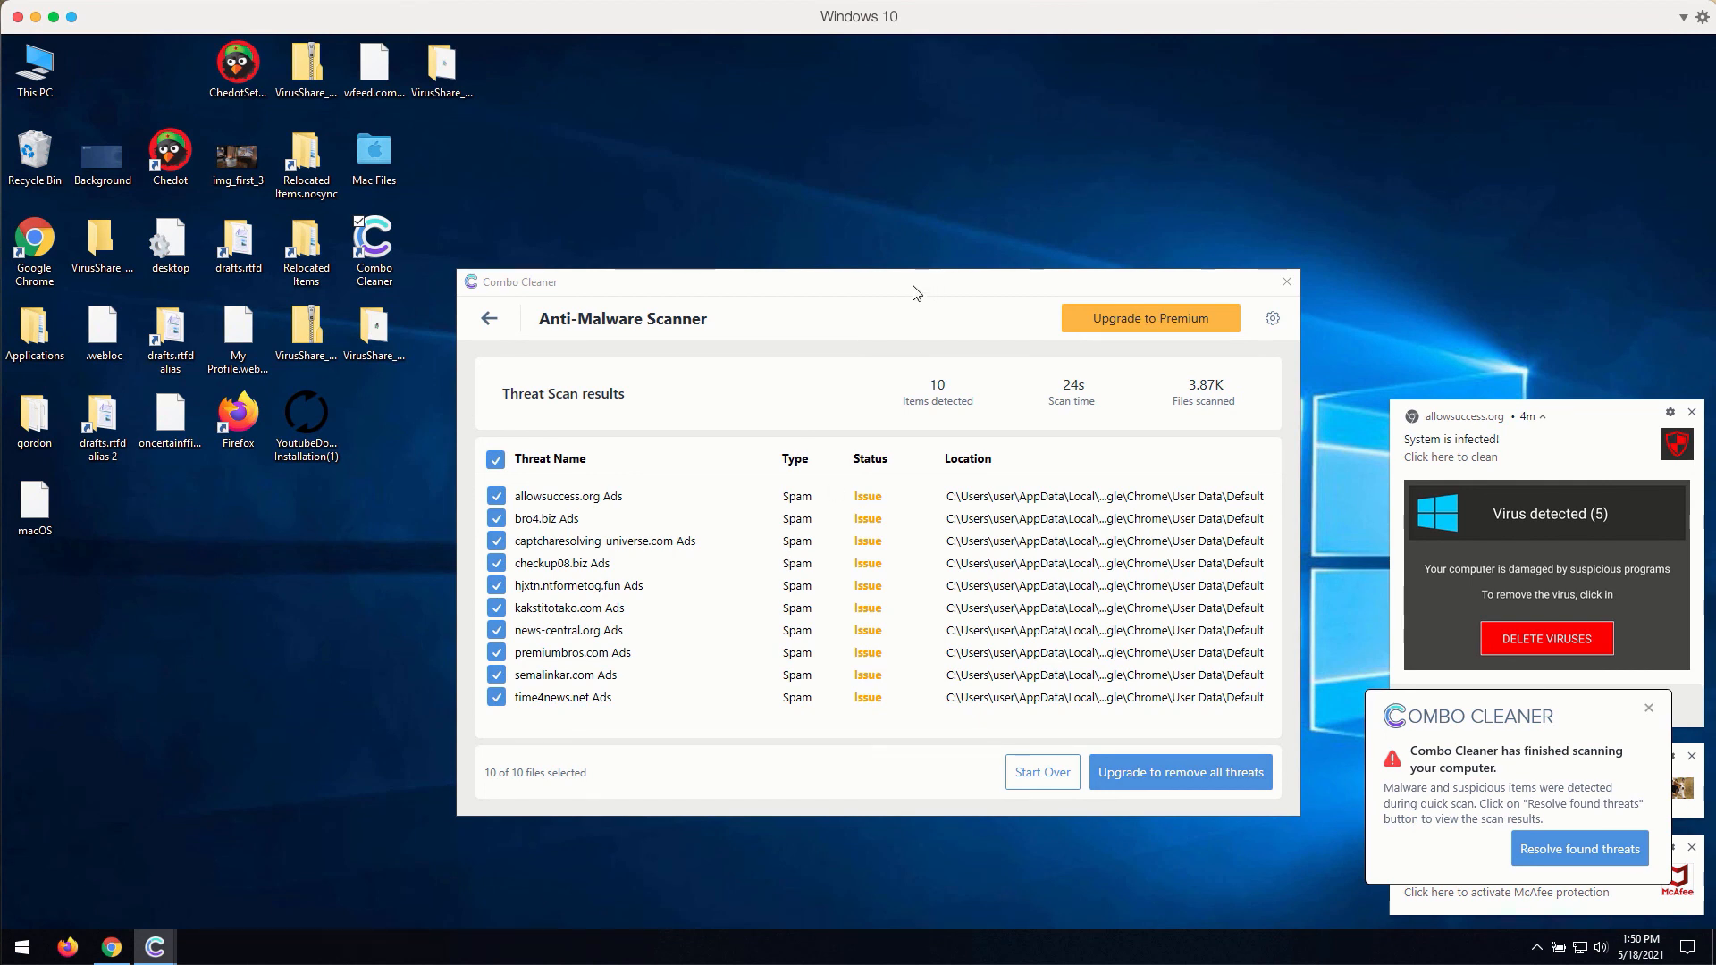
mouse_move(870, 295)
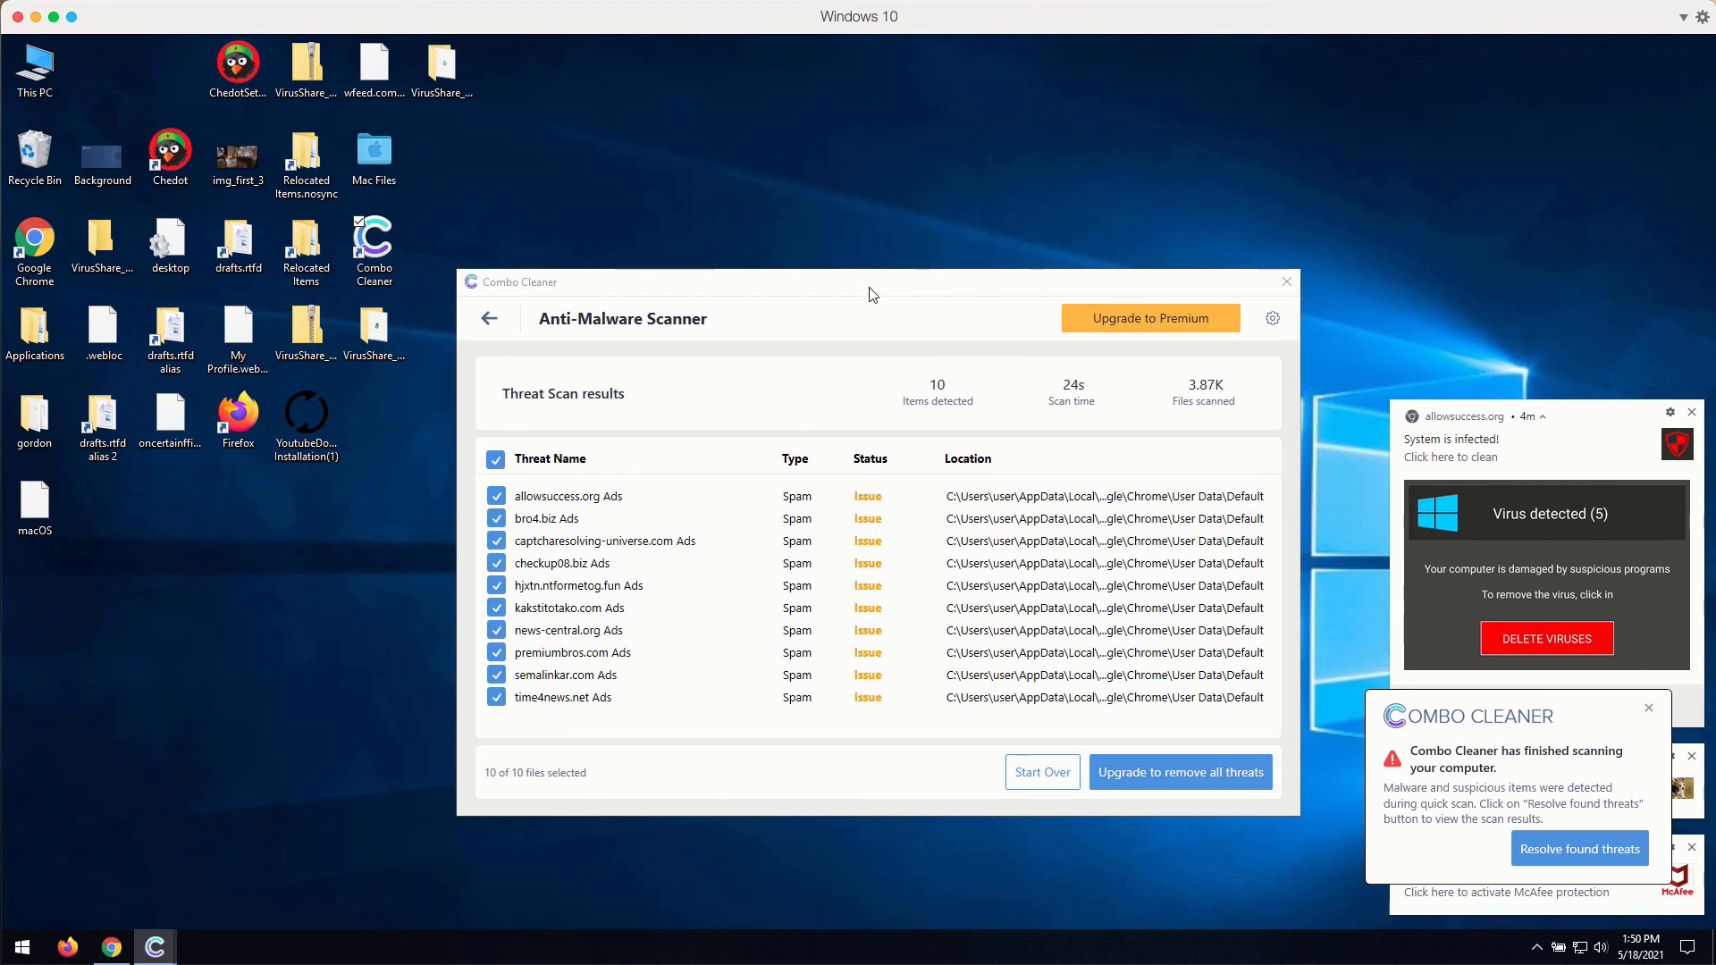